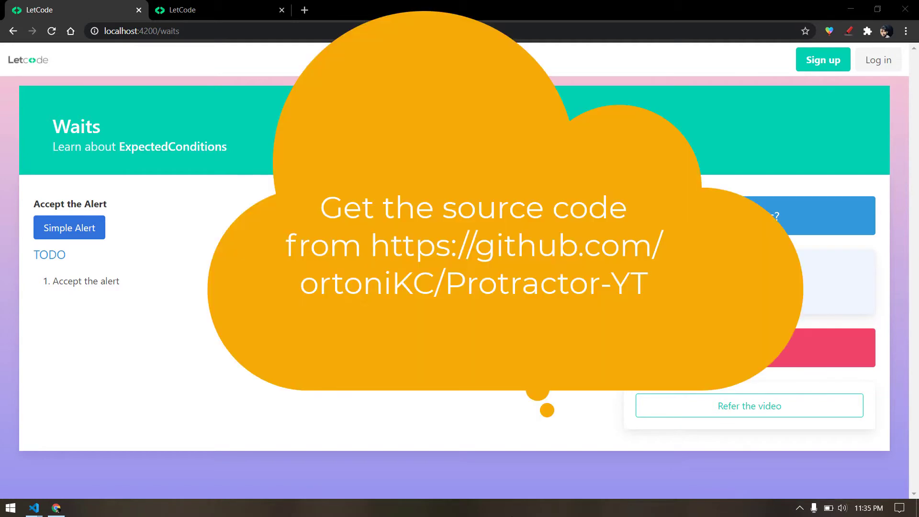
mouse_move(288, 46)
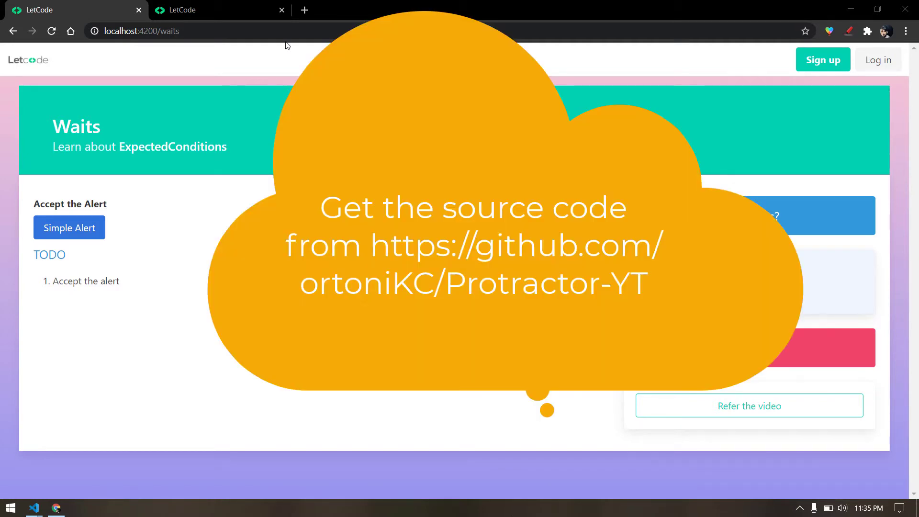
Step: On the Counter App tab, increment the counter once, then reset it to zero
click(217, 10)
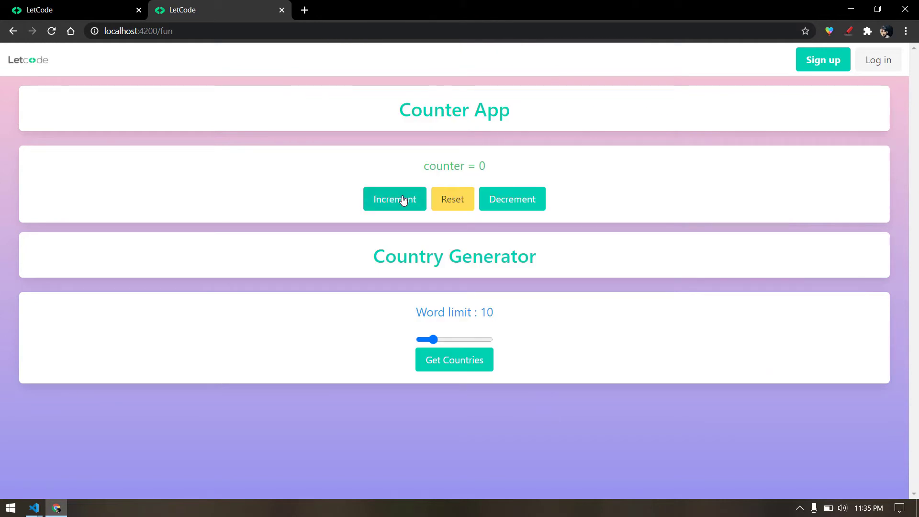
click(394, 199)
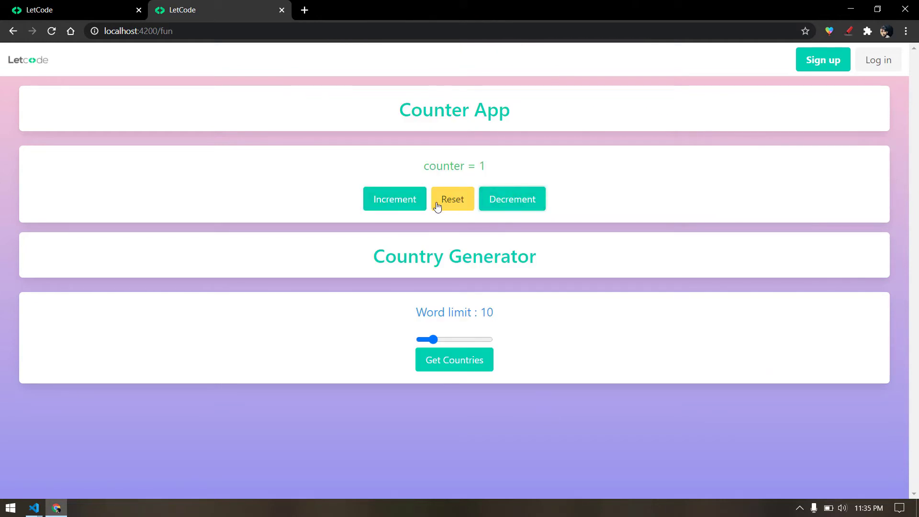
click(452, 199)
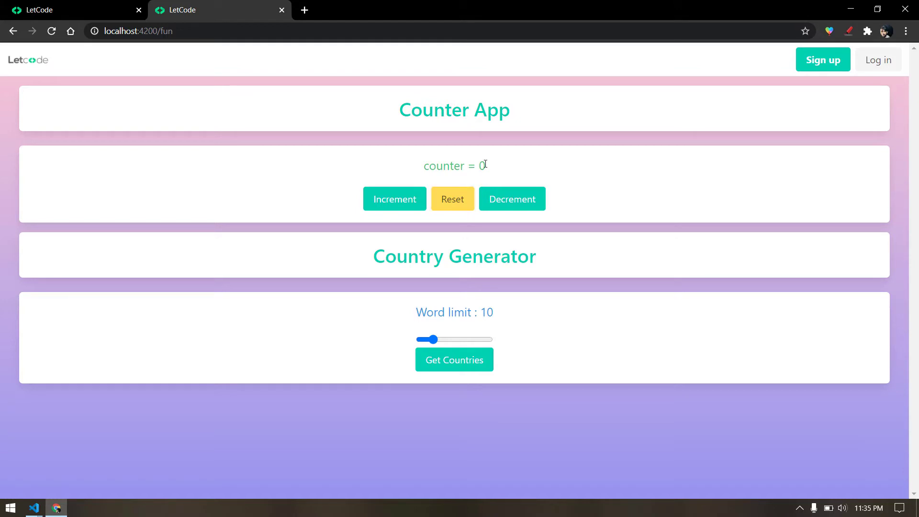
double_click(481, 166)
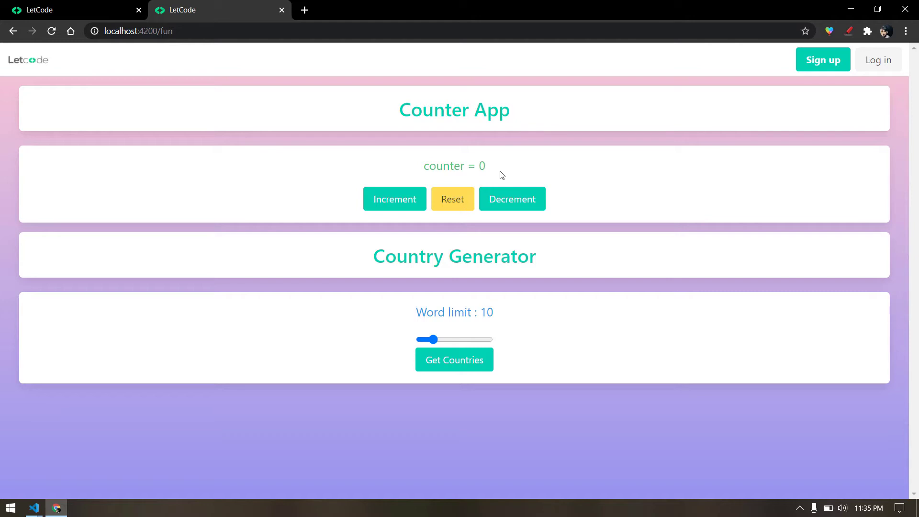
mouse_move(417, 166)
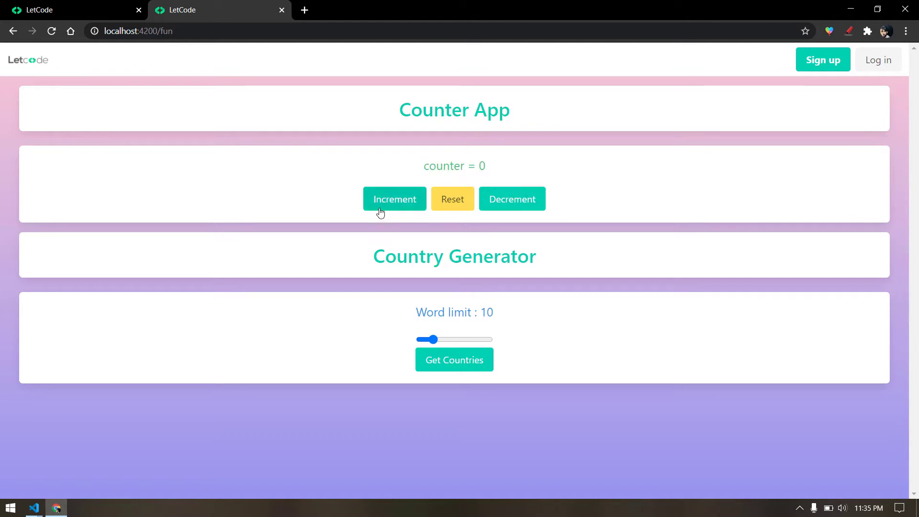
Step: Increment the counter repeatedly until it reaches 14
click(395, 198)
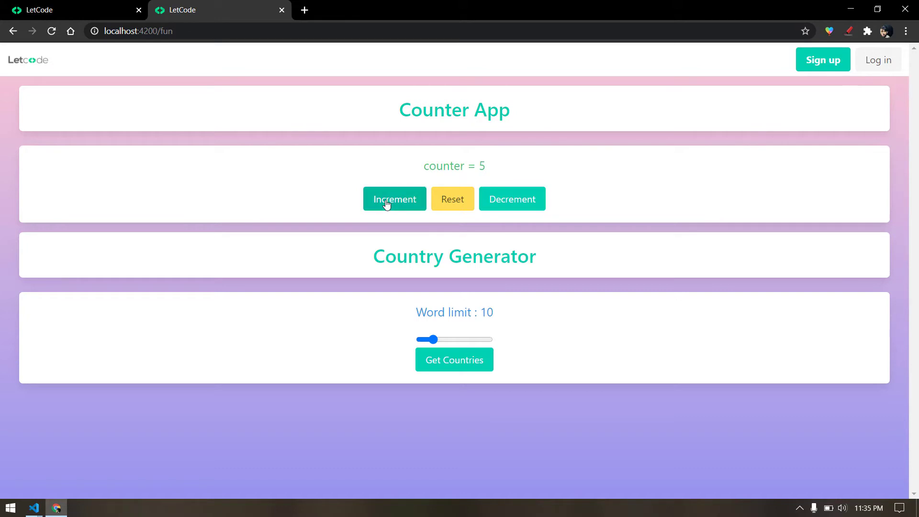
click(395, 199)
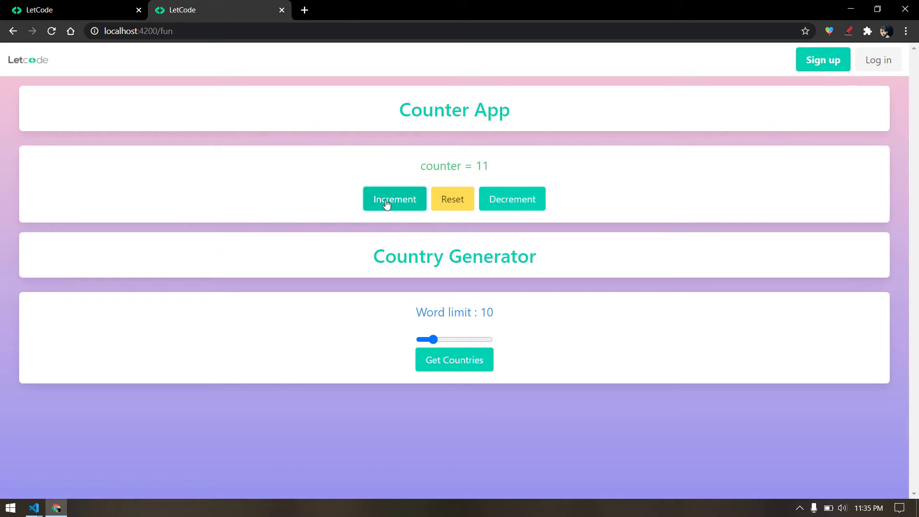
click(394, 199)
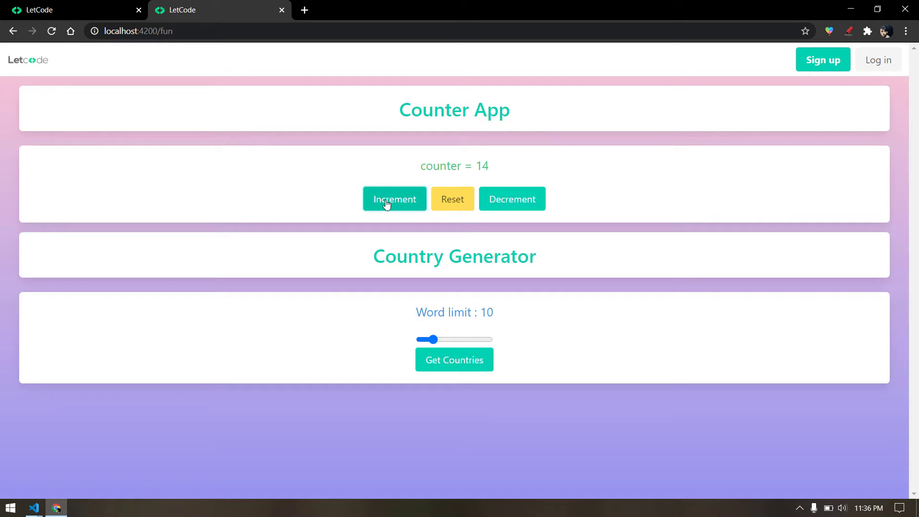
mouse_move(101, 23)
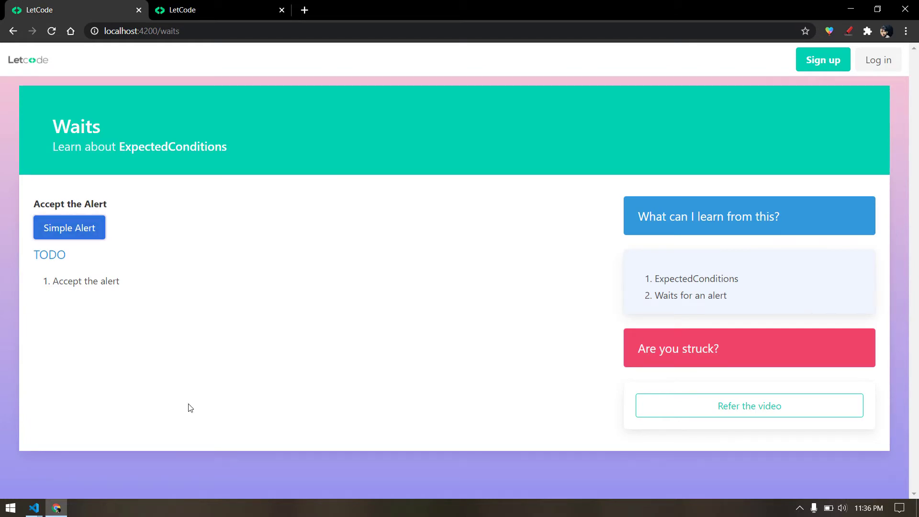
Step: Trigger the Waits page's Simple Alert and accept it with OK, twice
click(69, 228)
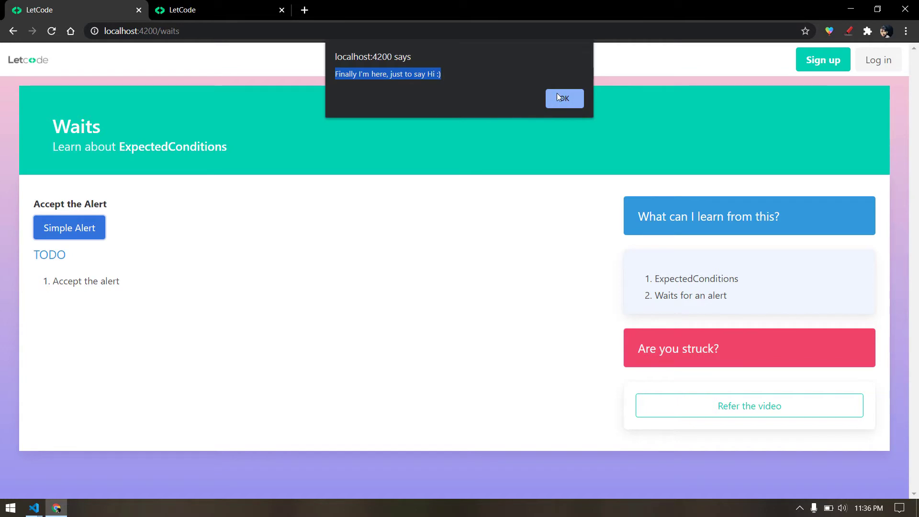
click(565, 97)
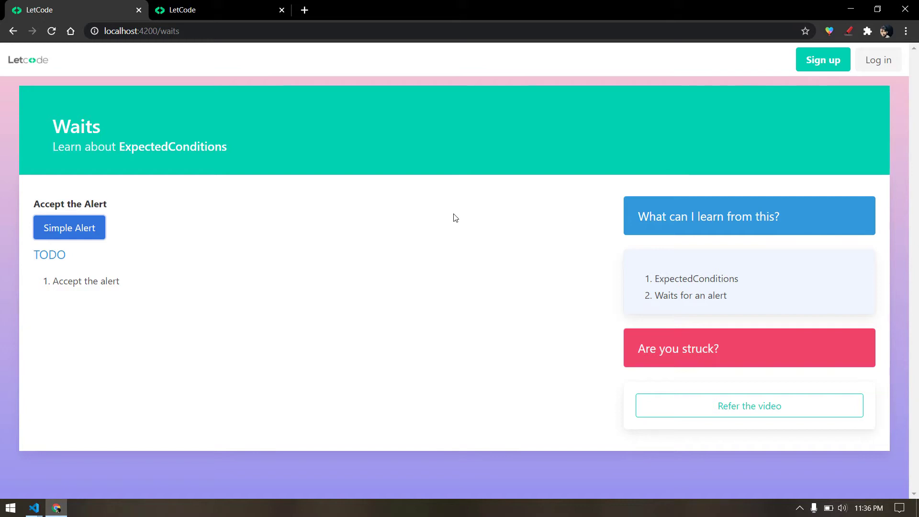
mouse_move(446, 212)
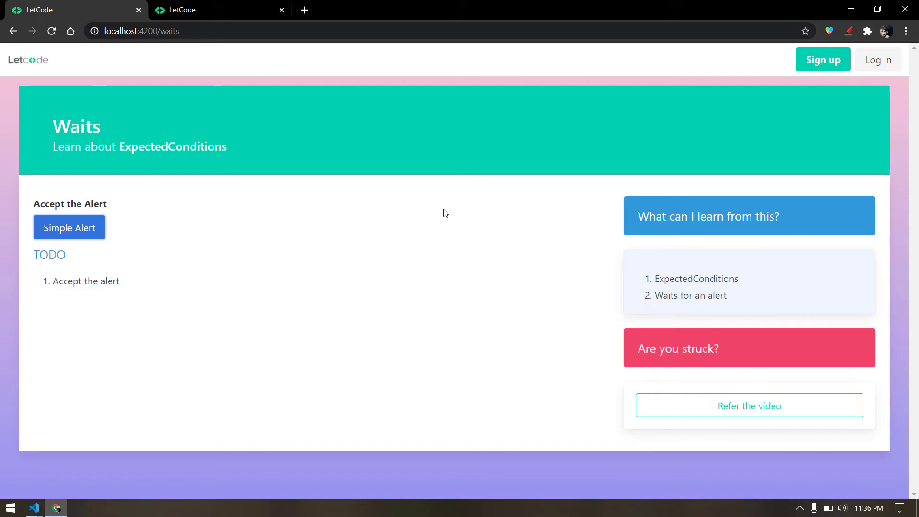
mouse_move(496, 309)
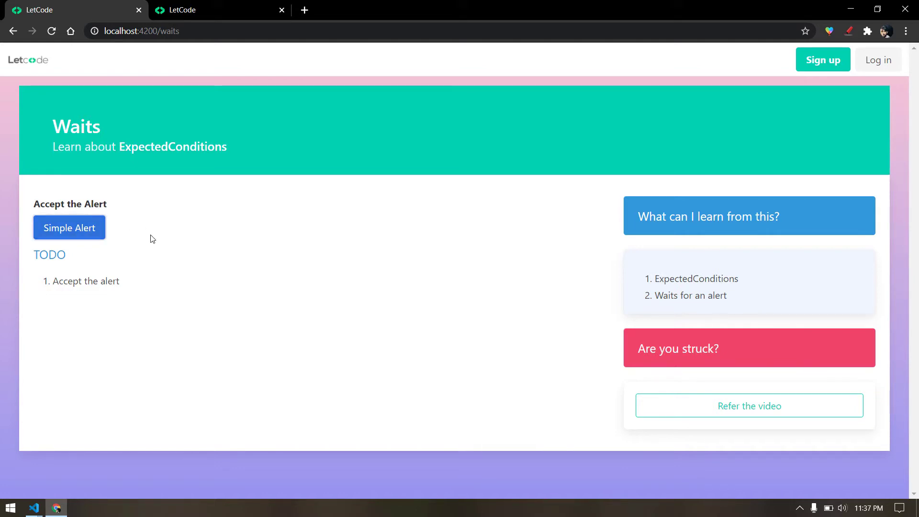
click(69, 228)
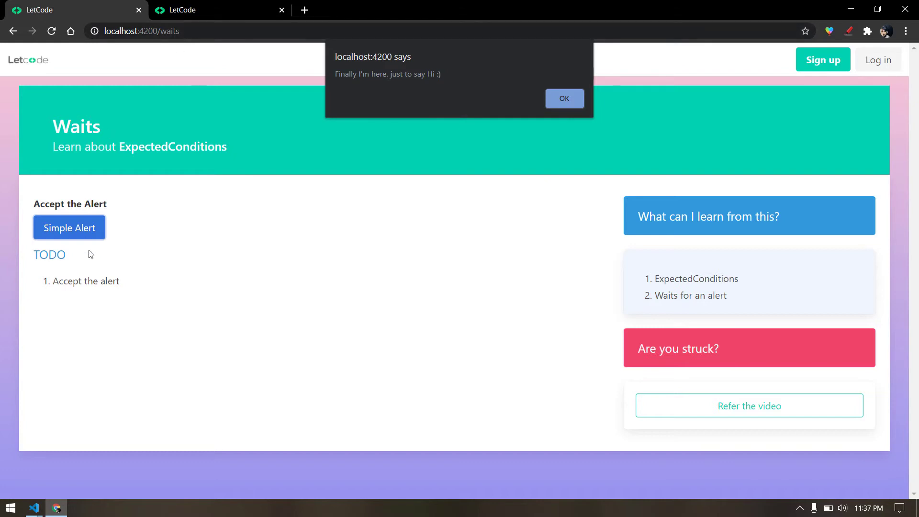
mouse_move(305, 102)
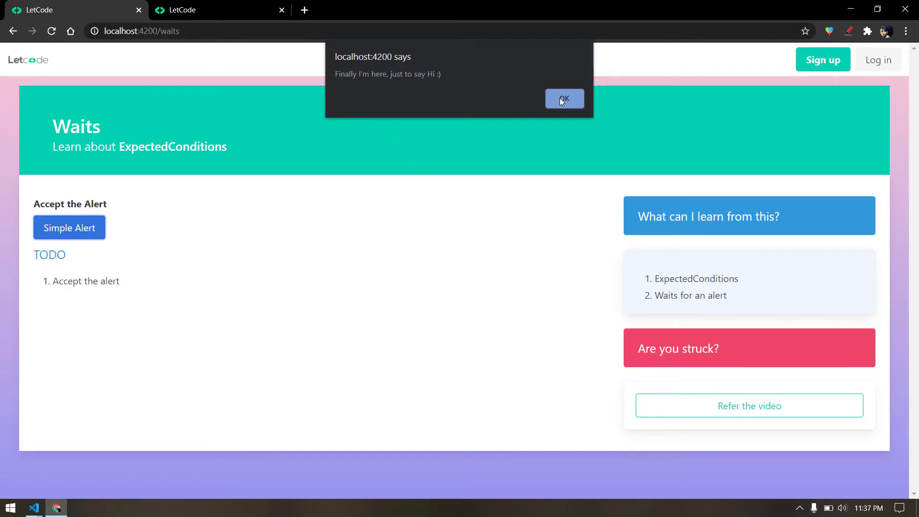
click(564, 98)
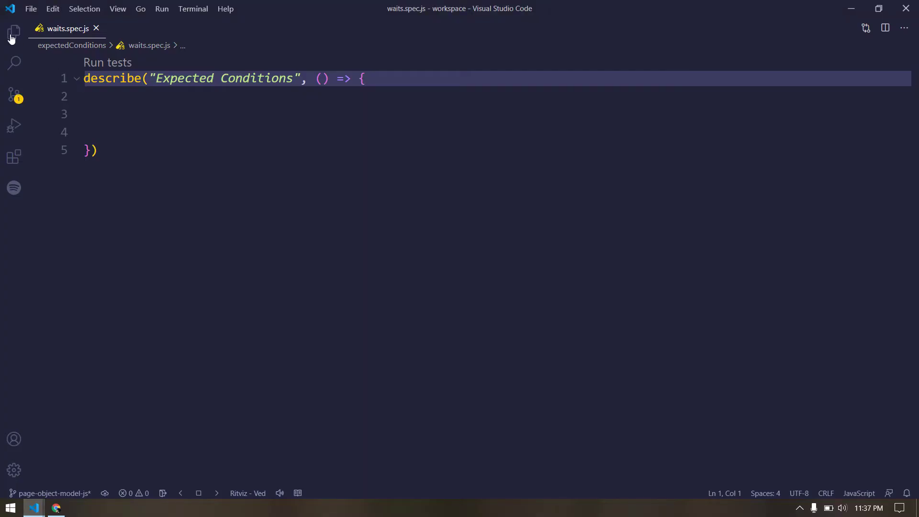
Step: In waits.spec.js, type an empty it("wait for an alert & accept", async () => {}) test
click(13, 32)
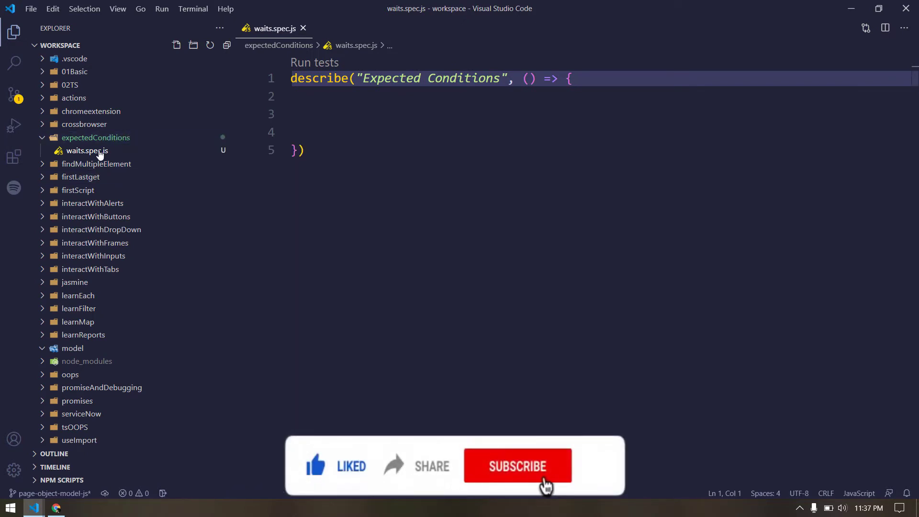
click(518, 465)
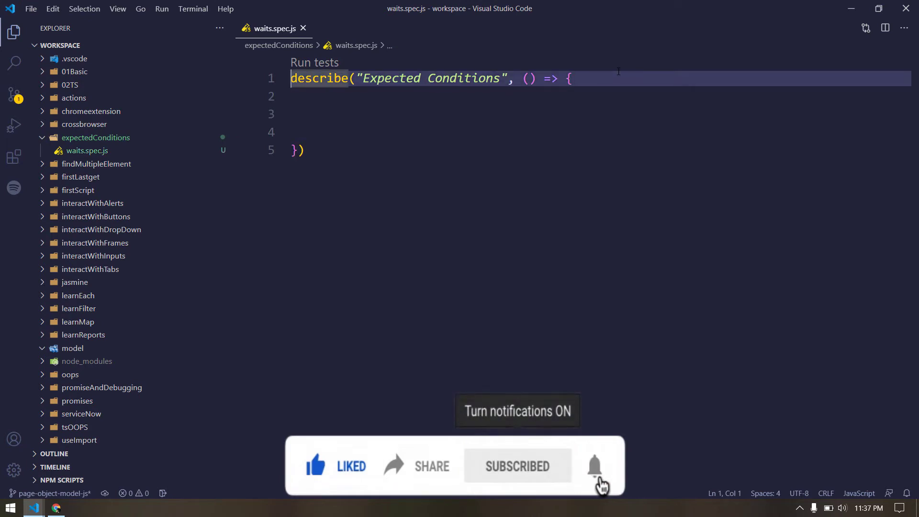
key(Enter)
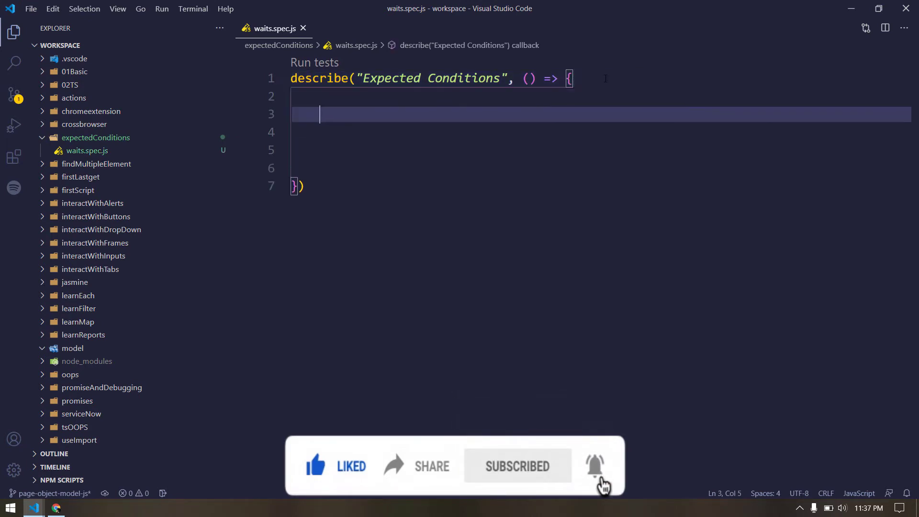
text(it(""))
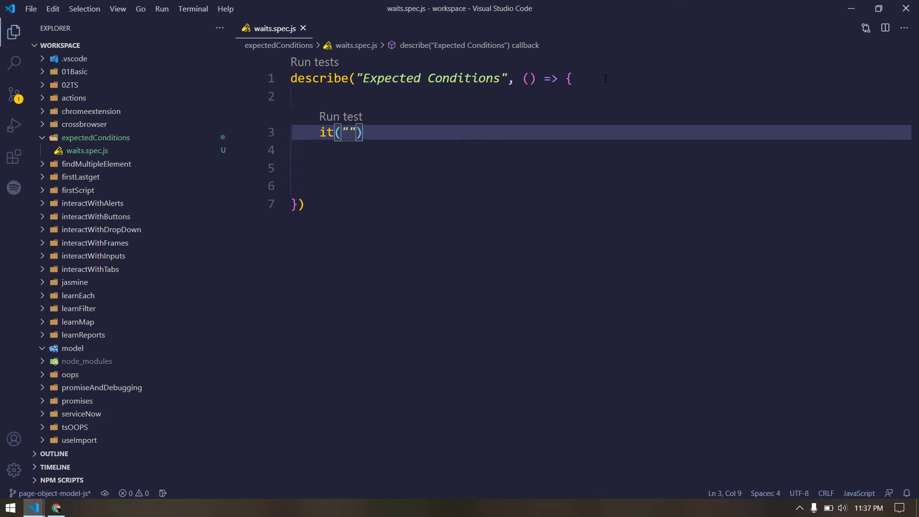
text(wait for an alert & accept)
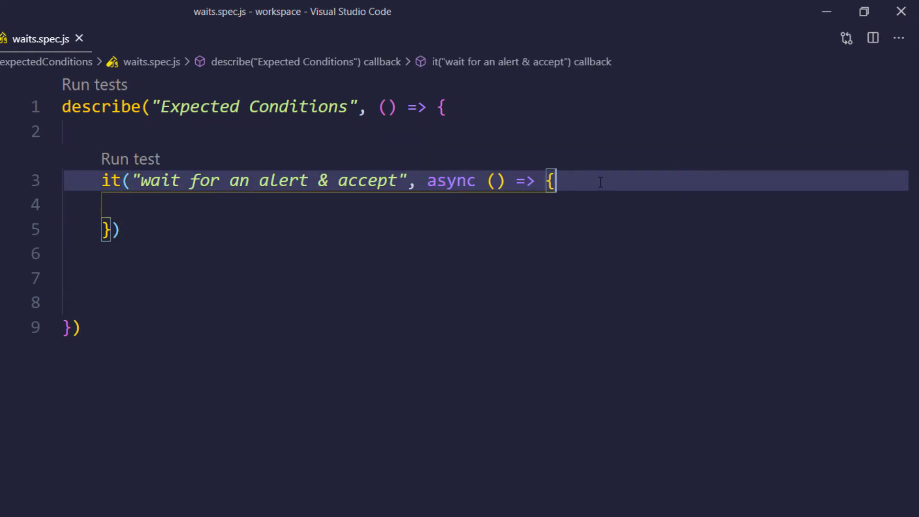
Step: Write await browser.$("#accept").click(); to click the accept element
text(await browser.get("http://localhost:4200/waits)
text(awair)
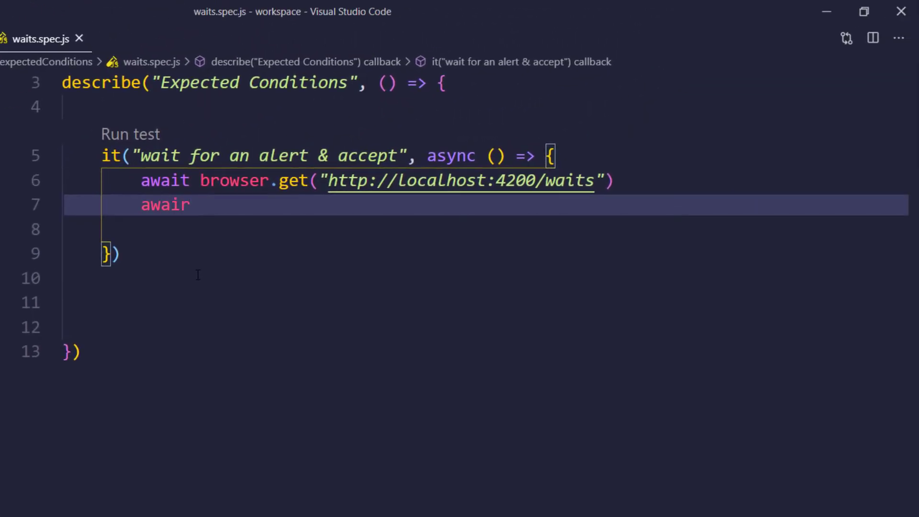
text($(")
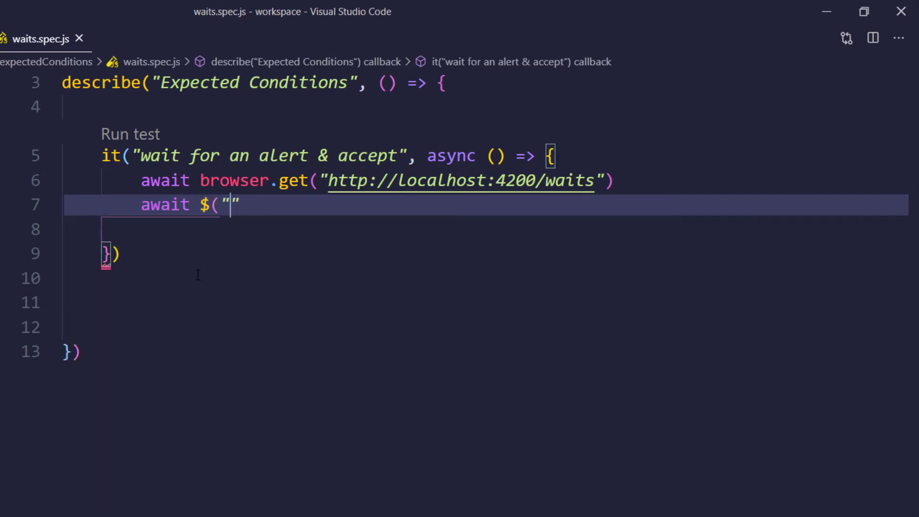
text(#accept)
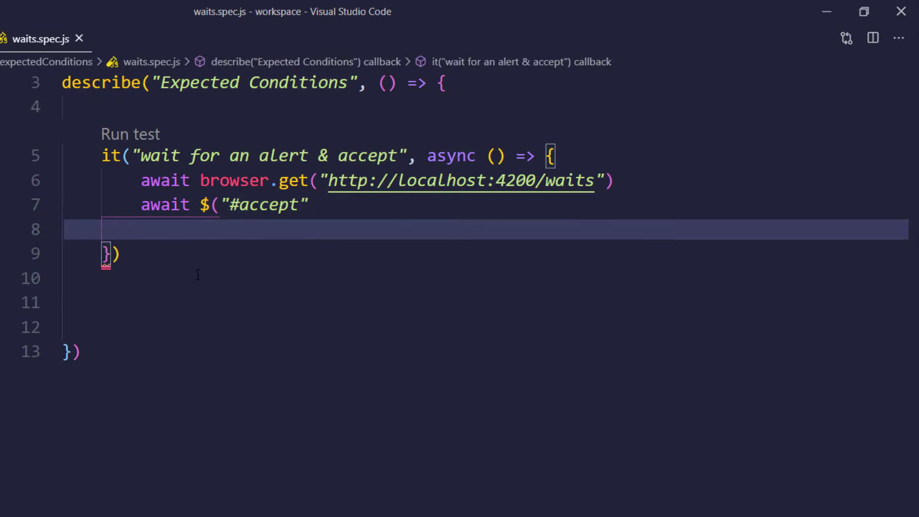
text())
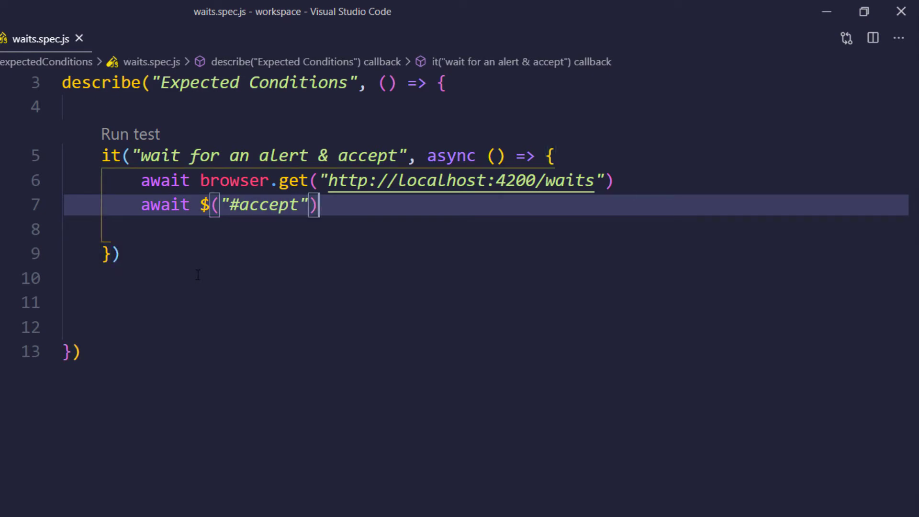
text(.click();)
click(486, 229)
text(awa)
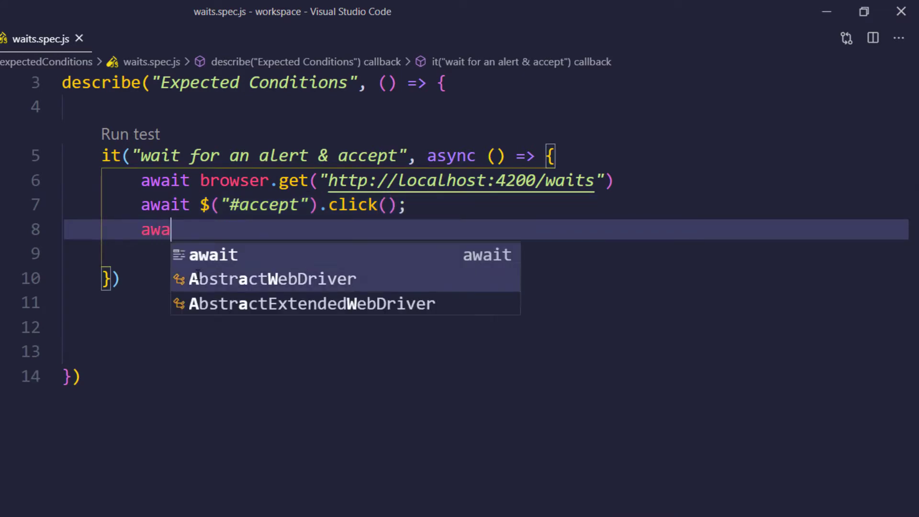
text(()
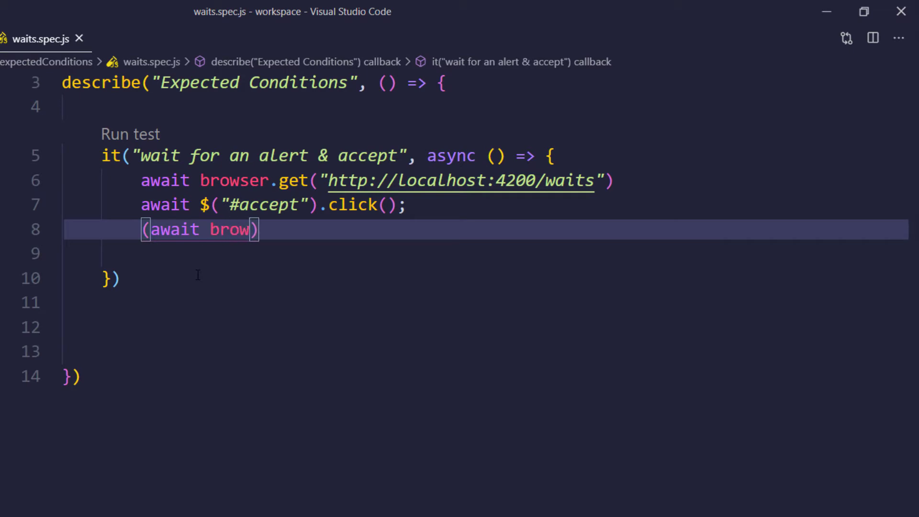
Step: Add (await browser.switchTo().alert()).accept() on the next line
text(ser)
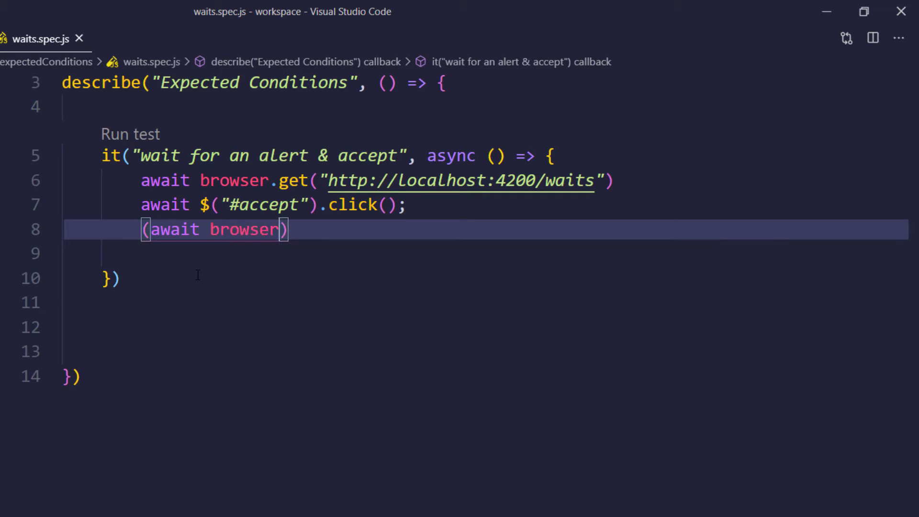
text(.switchTo()
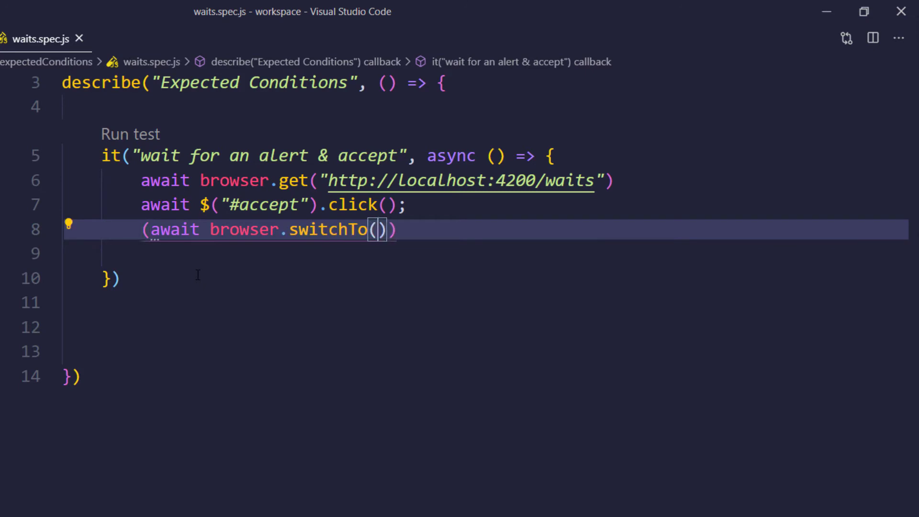
text(.alert()
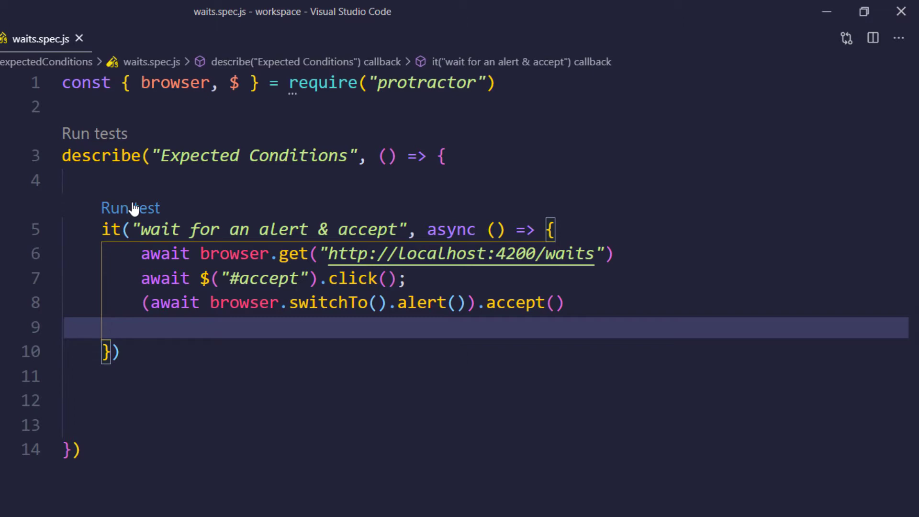
Step: Run the 'wait for an alert & accept' test and highlight its 'no such alert' failure
click(130, 207)
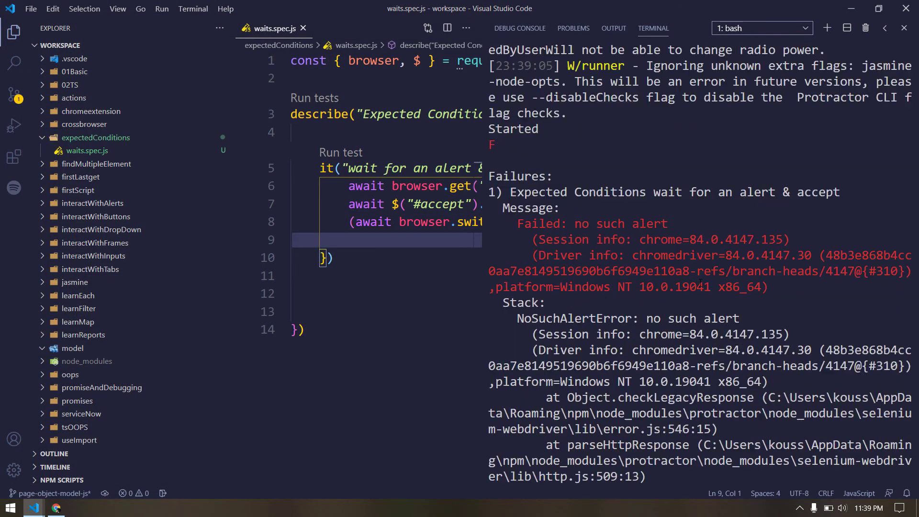
double_click(592, 224)
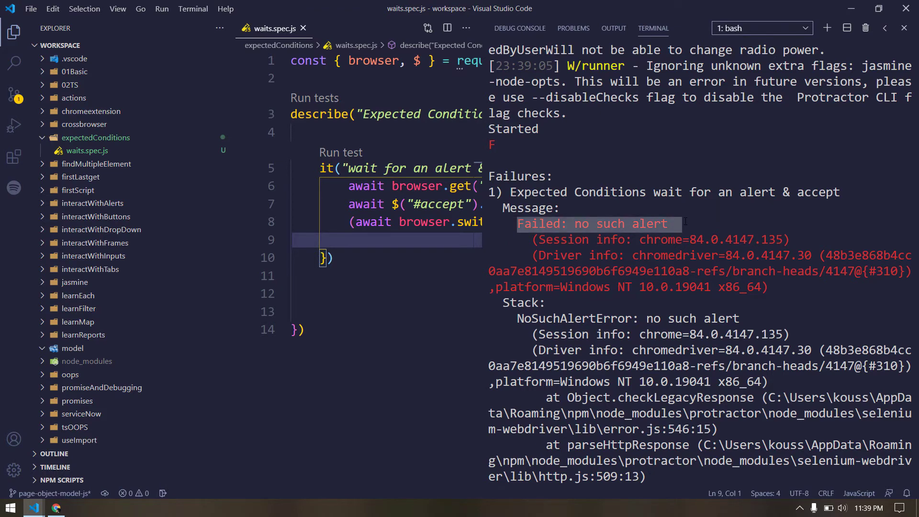
mouse_move(267, 233)
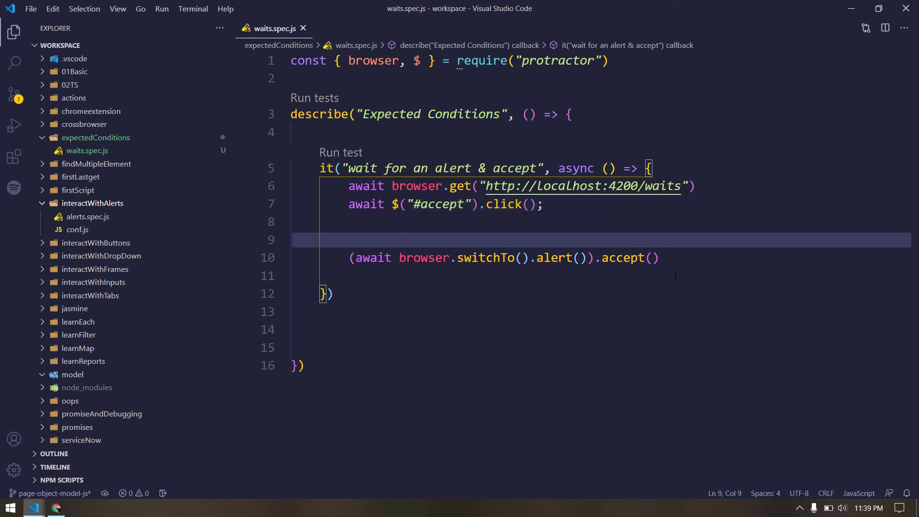
Step: Type let ec = browser.ex and pick ExpectedConditions from IntelliSense
text(let)
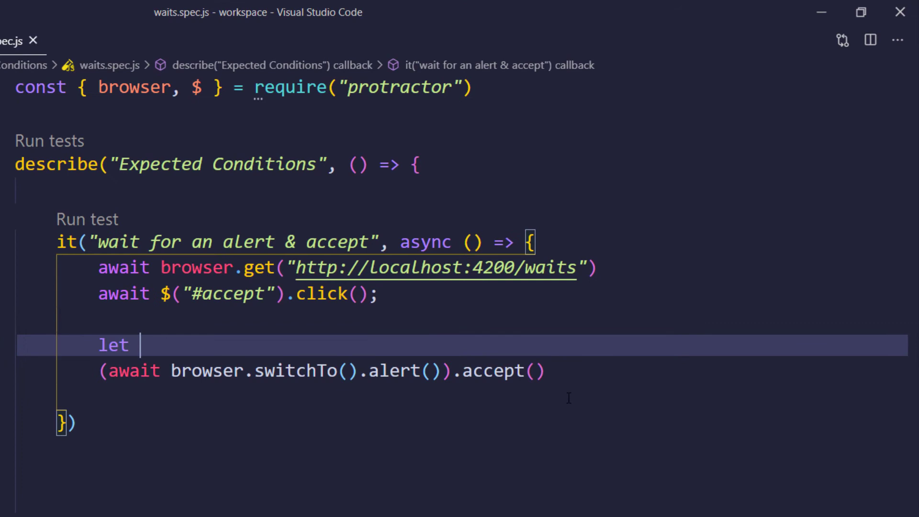
text(ec = b)
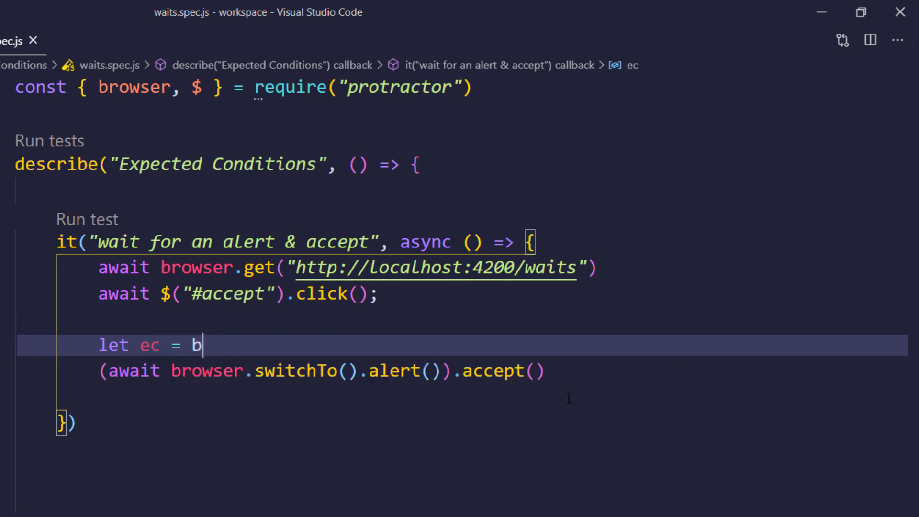
text(rowser.ex)
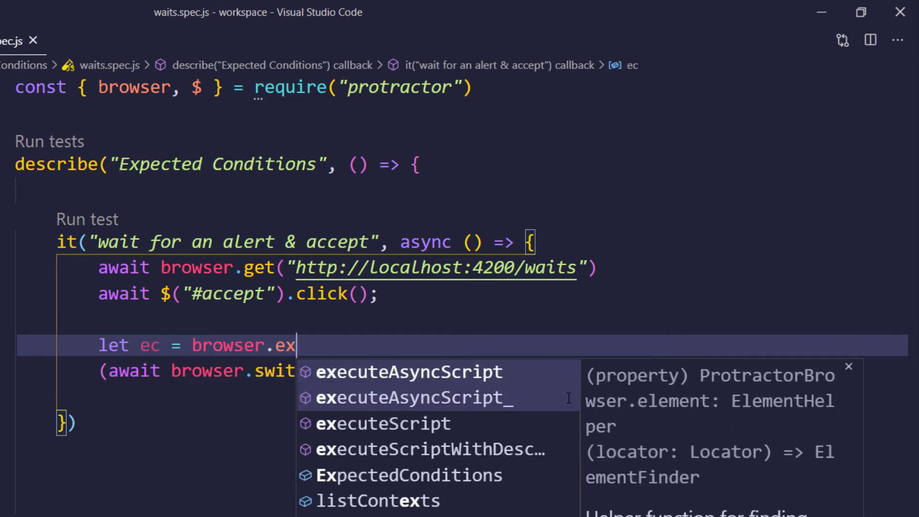
click(409, 475)
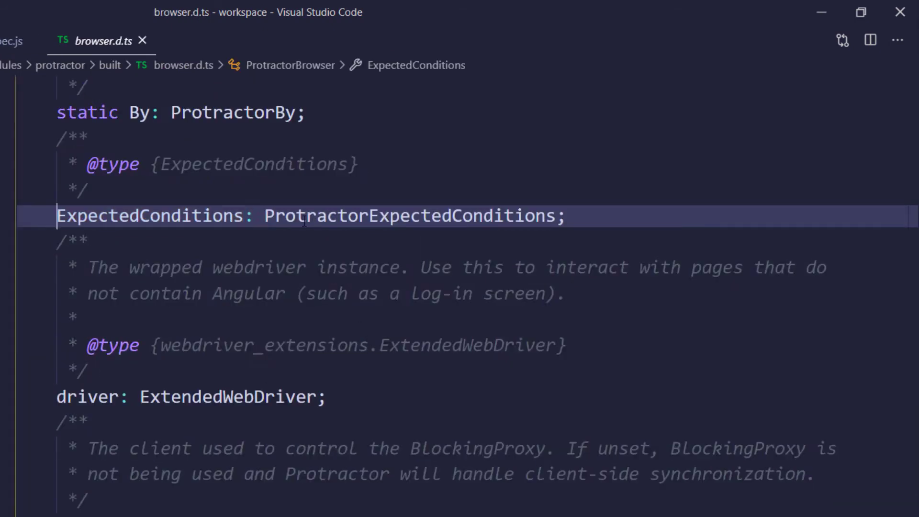
Step: Inspect the ProtractorExpectedConditions class declaration in Protractor's type definitions
double_click(404, 216)
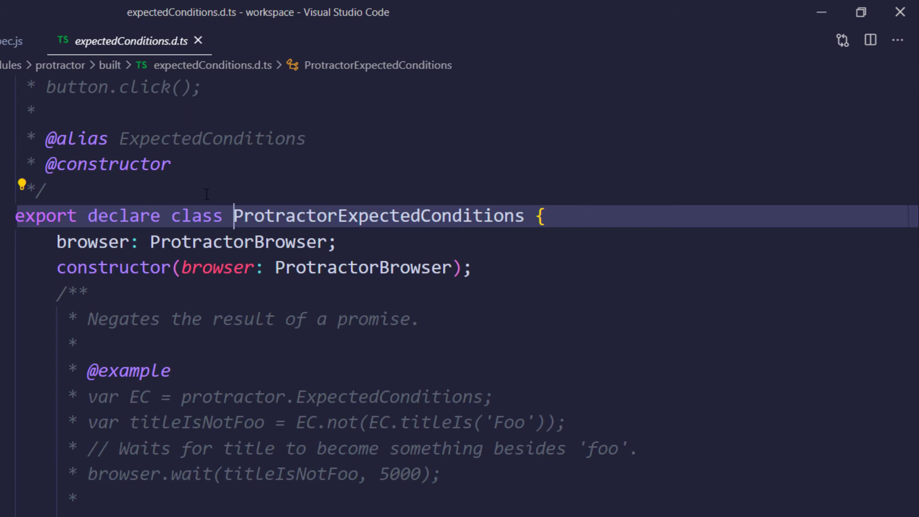
double_click(198, 216)
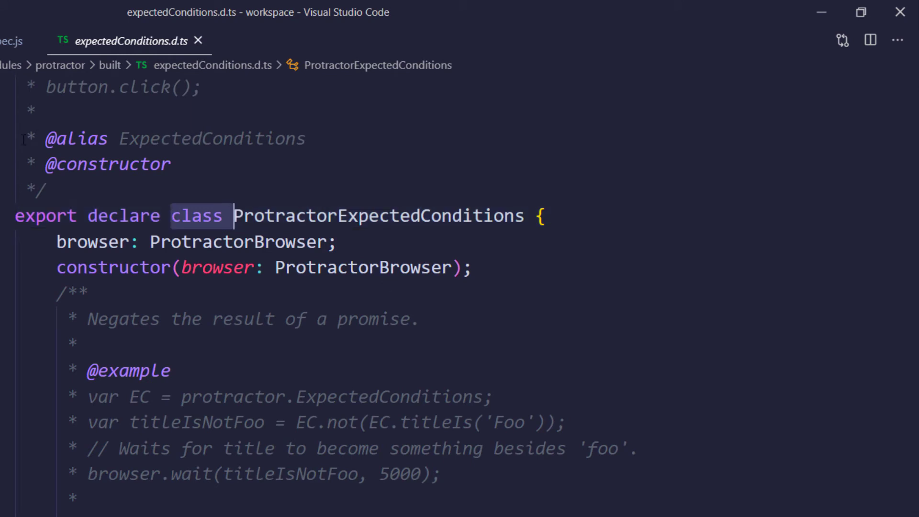
click(11, 40)
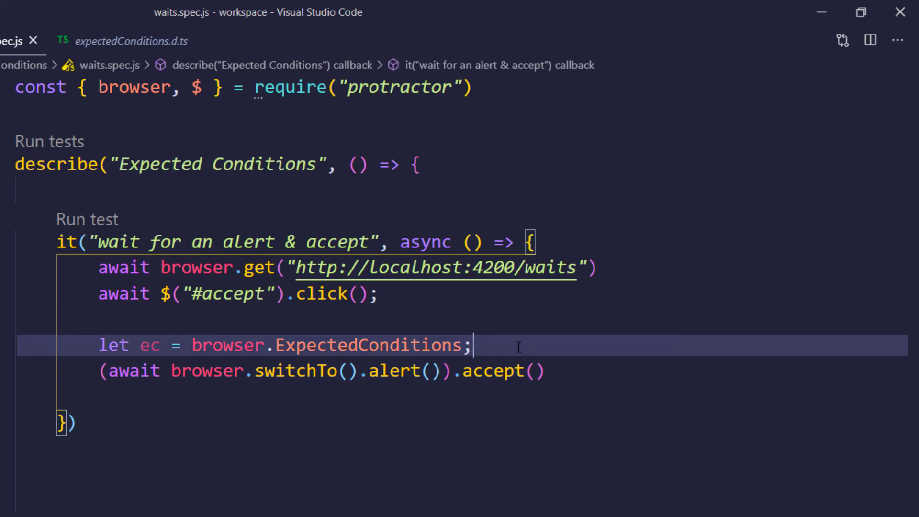
Step: Type await browser.wait() on a new line after the ec assignment
text(b)
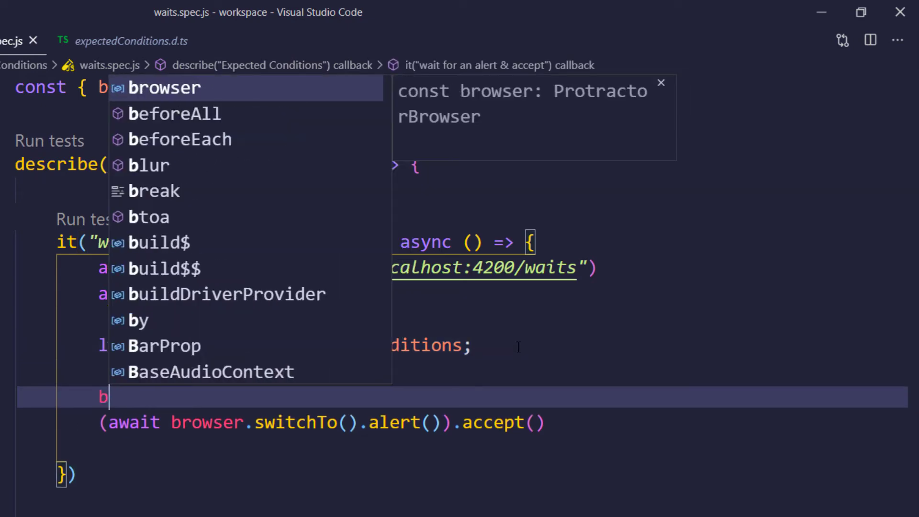
text(row)
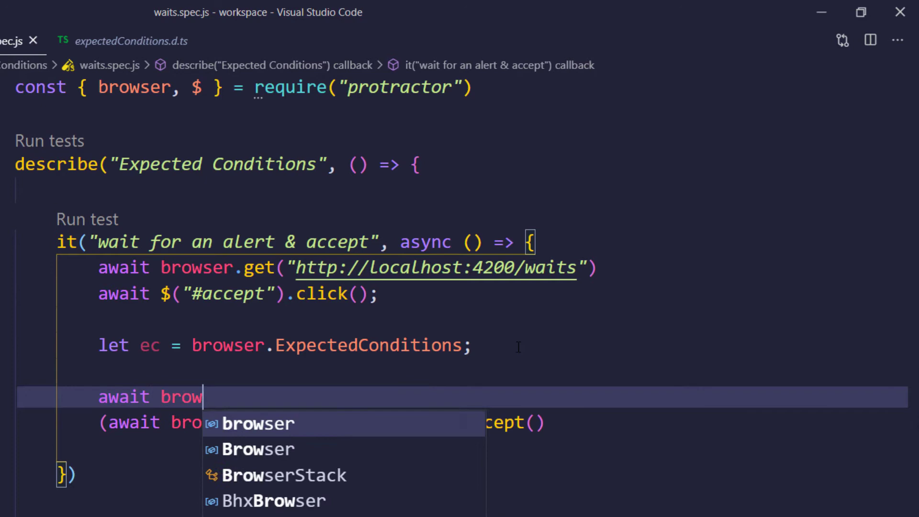
text(ser.wait)
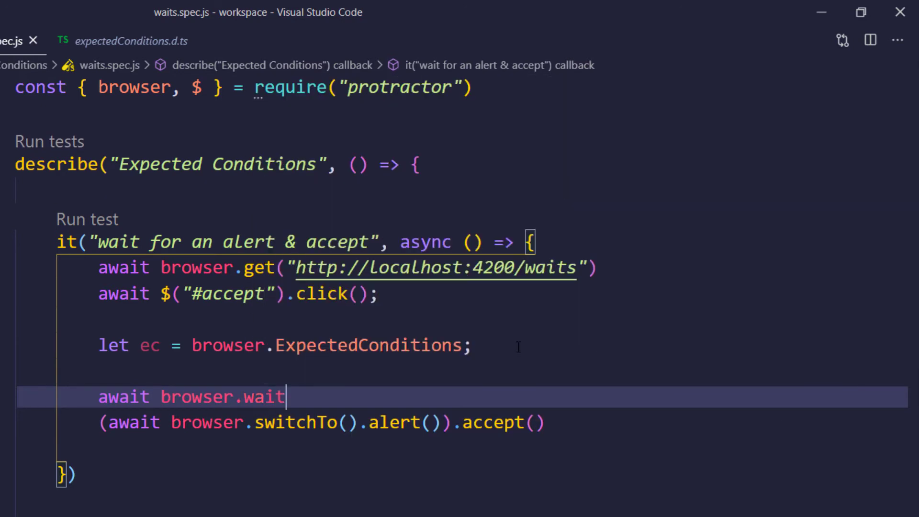
text(();)
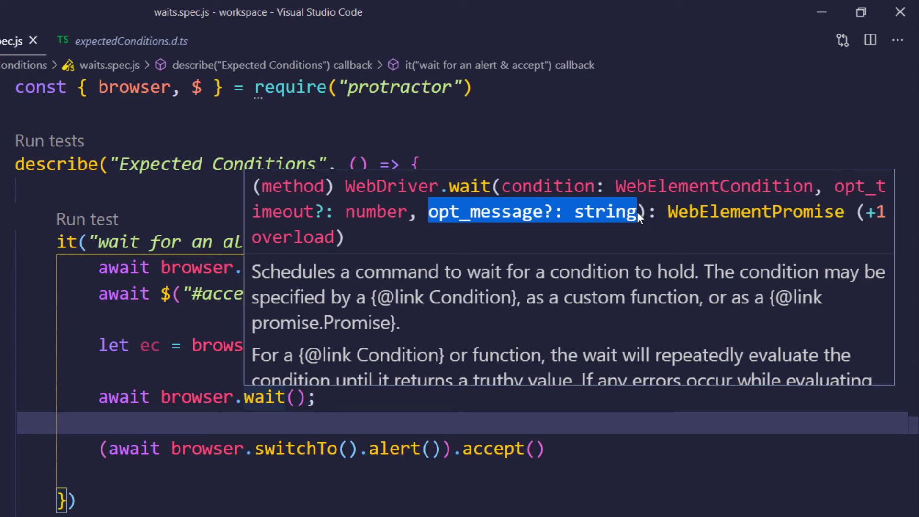
mouse_move(526, 290)
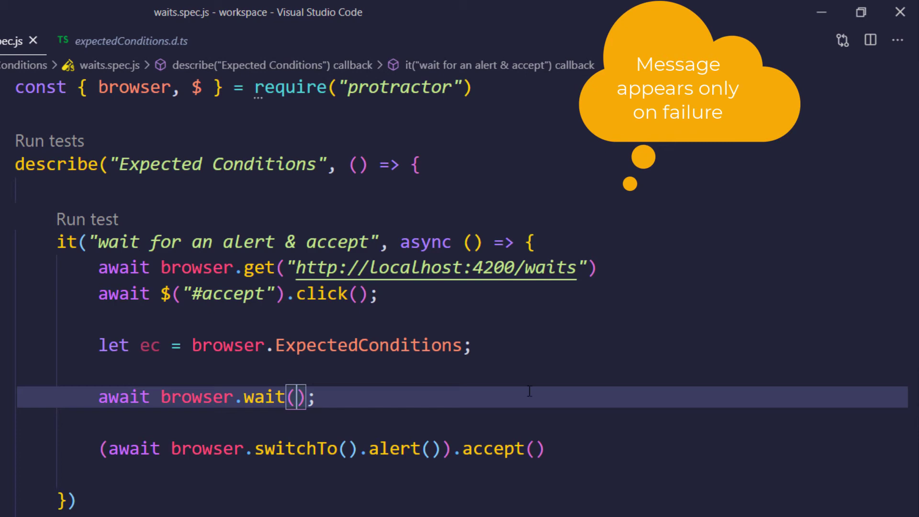
Step: Fill browser.wait with ec.alertIsPresent(), a 5000 timeout and the message 'Waiting for an alert'
text(ec.)
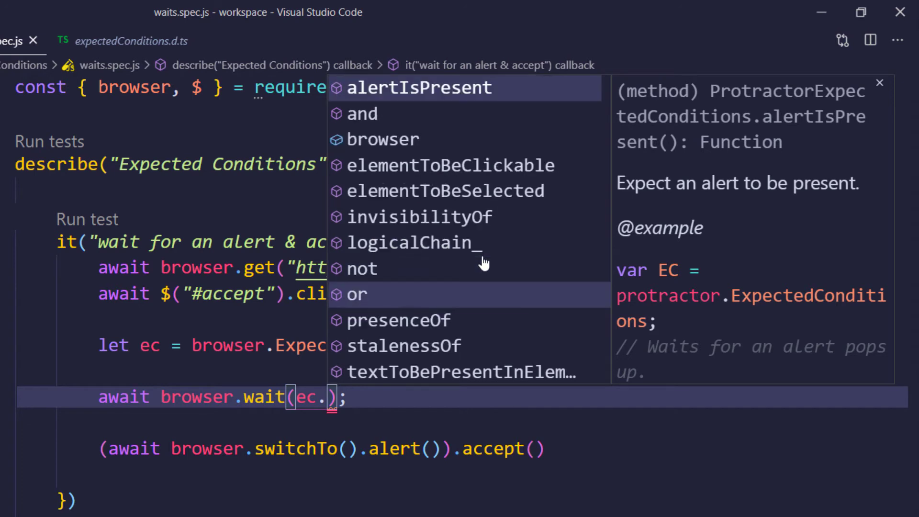
mouse_move(416, 217)
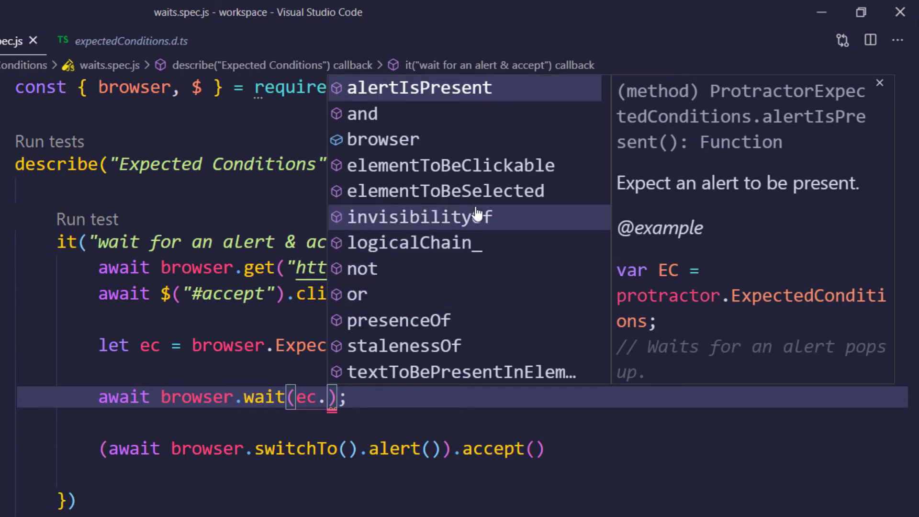
mouse_move(437, 94)
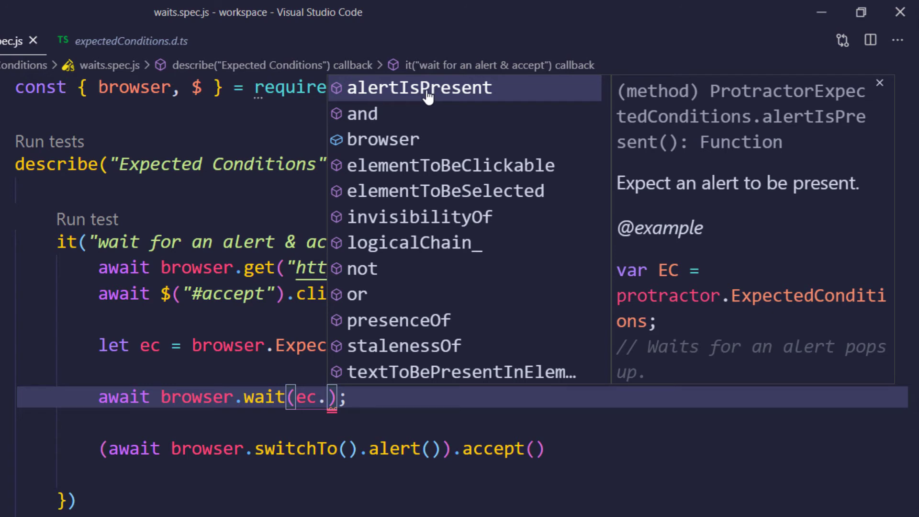
click(420, 88)
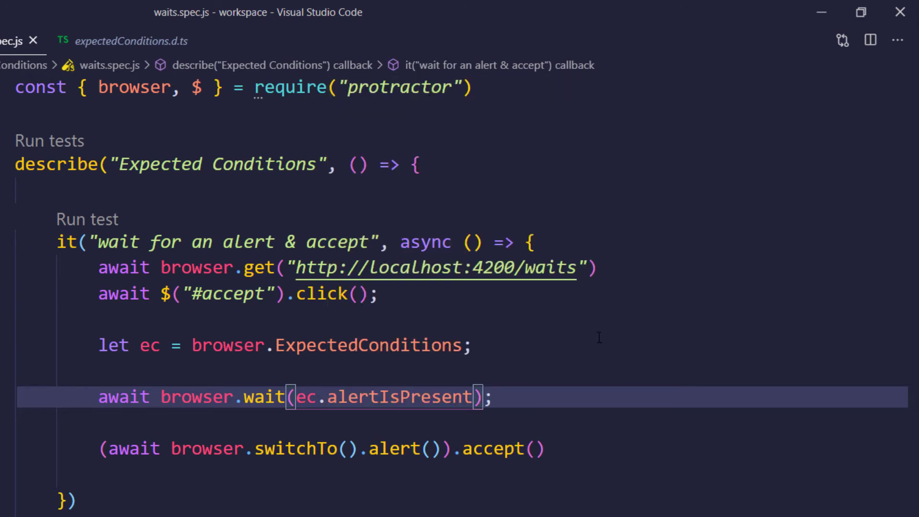
text(())
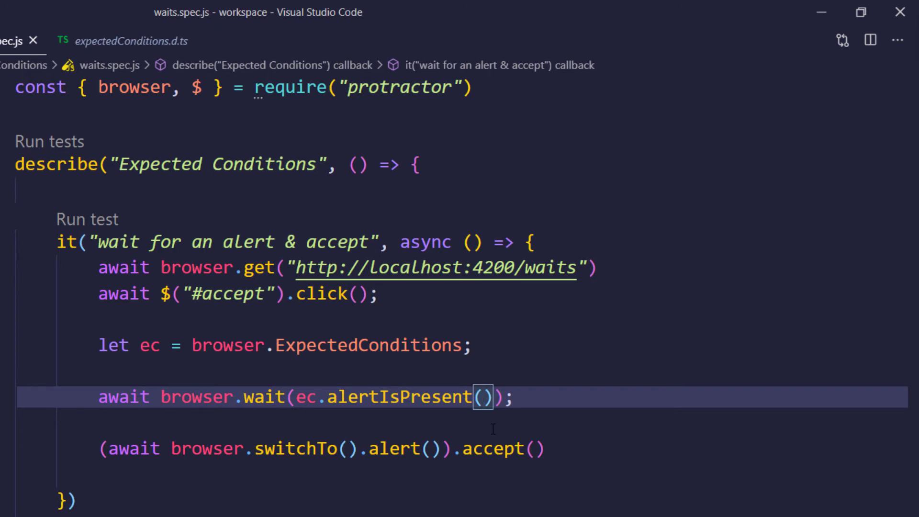
mouse_move(540, 402)
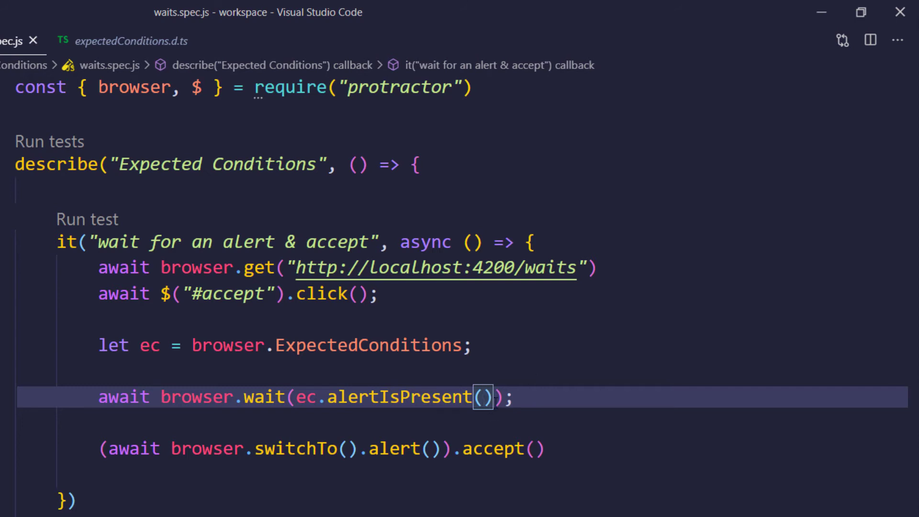
text(,)
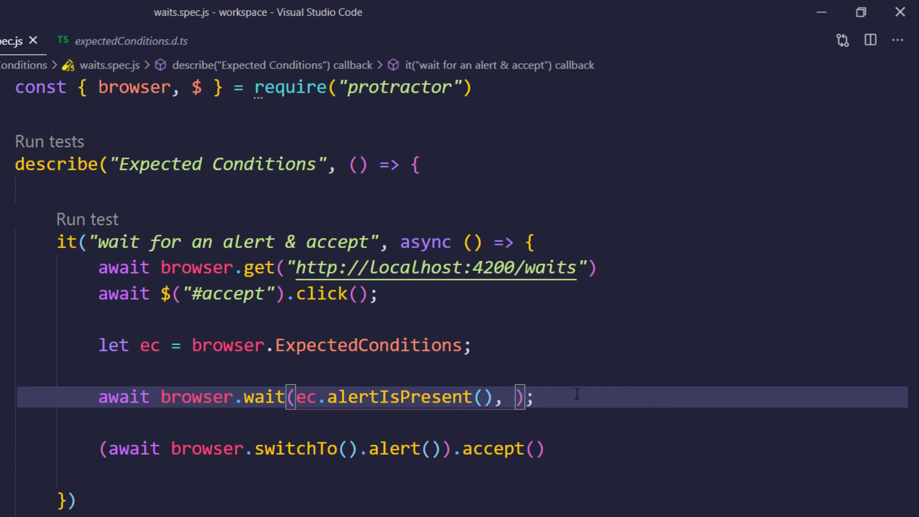
text(5000)
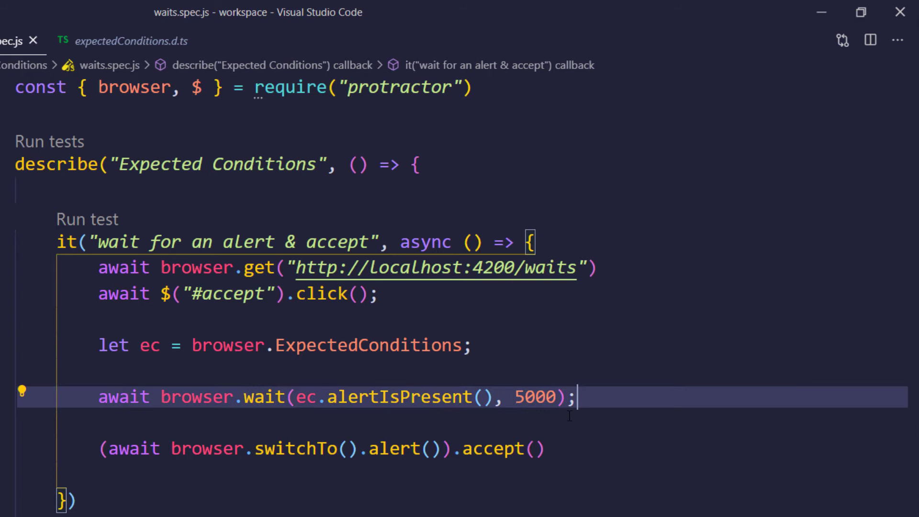
text(, 'QWa)
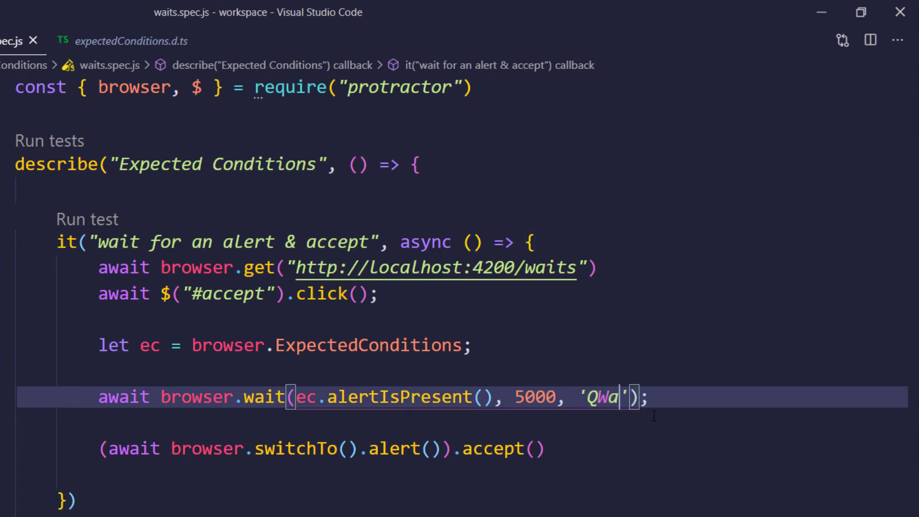
text(Waitin)
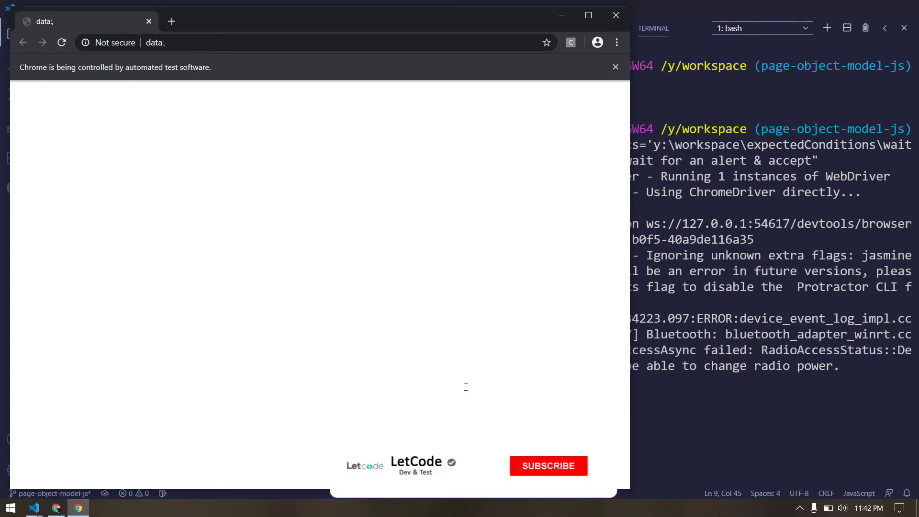
Step: Rerun waits.spec.js and watch the alert test pass on localhost:4200/waits
click(548, 465)
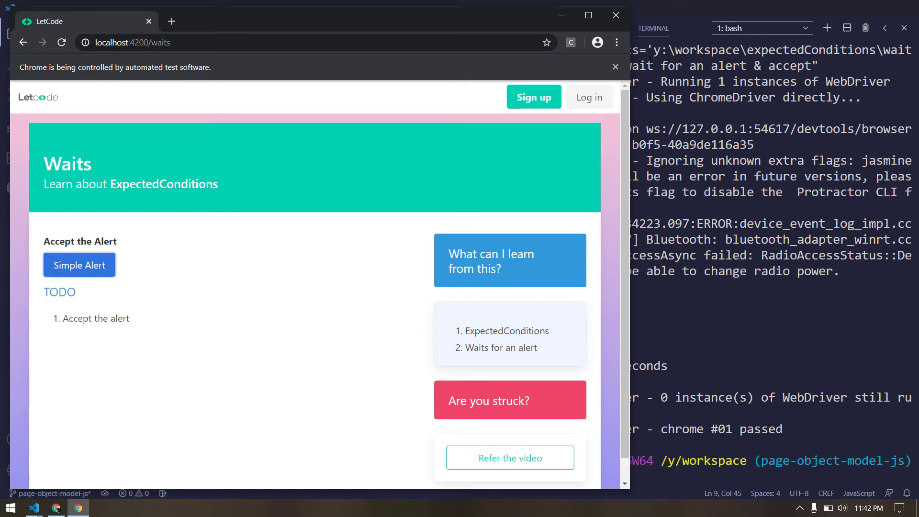
click(33, 507)
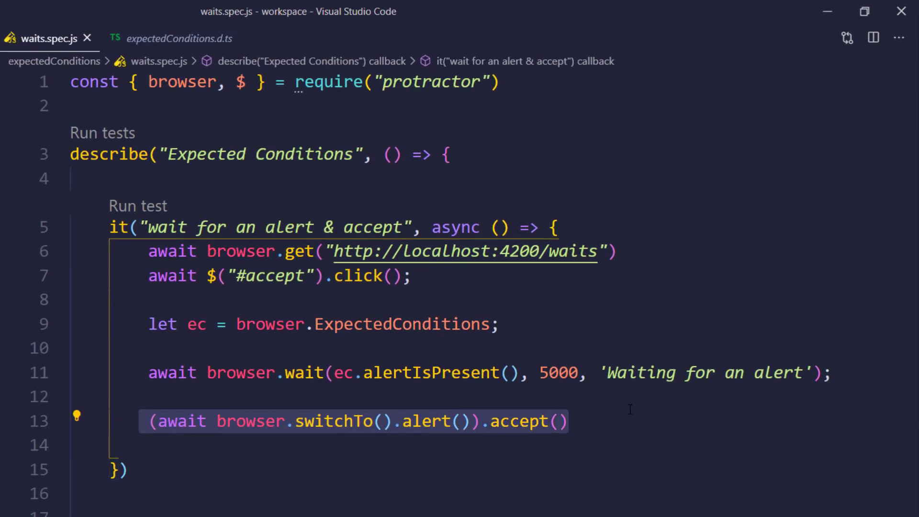
Step: Change the browser.wait alert timeout from 5000 to 2000 ms
double_click(559, 373)
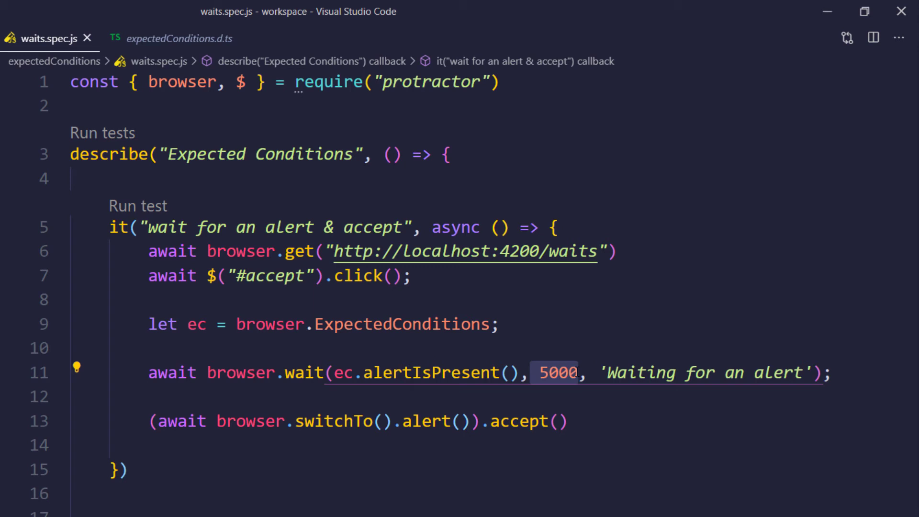
text(200)
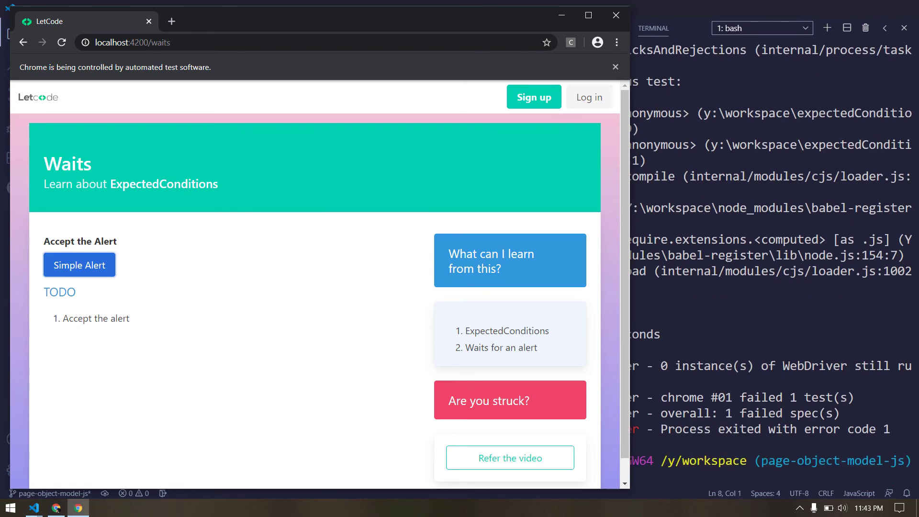
Step: Bring back the terminal output showing 'Wait timed out after 2000ms' failure
click(79, 265)
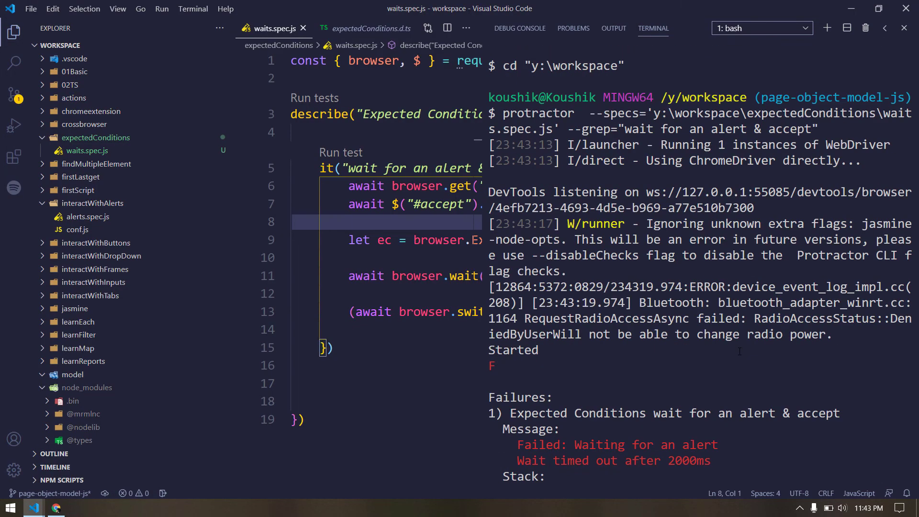
scroll(down, 3)
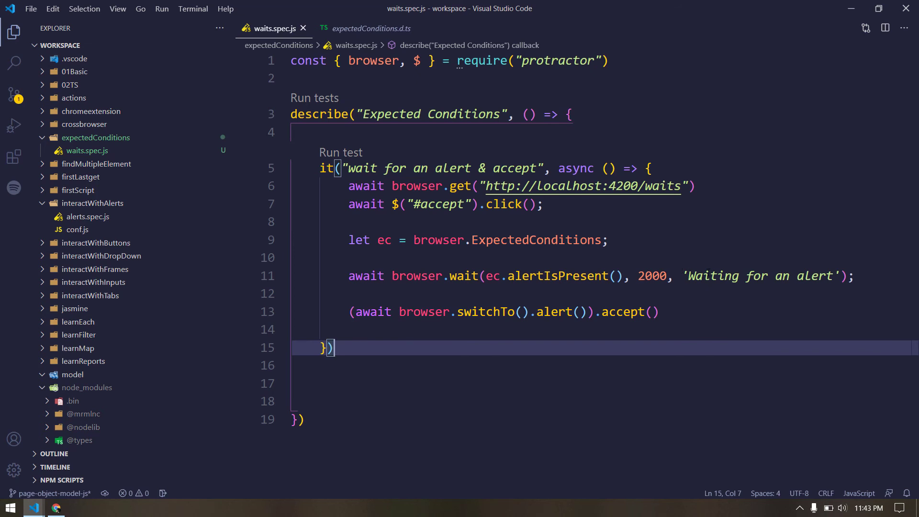
double_click(761, 276)
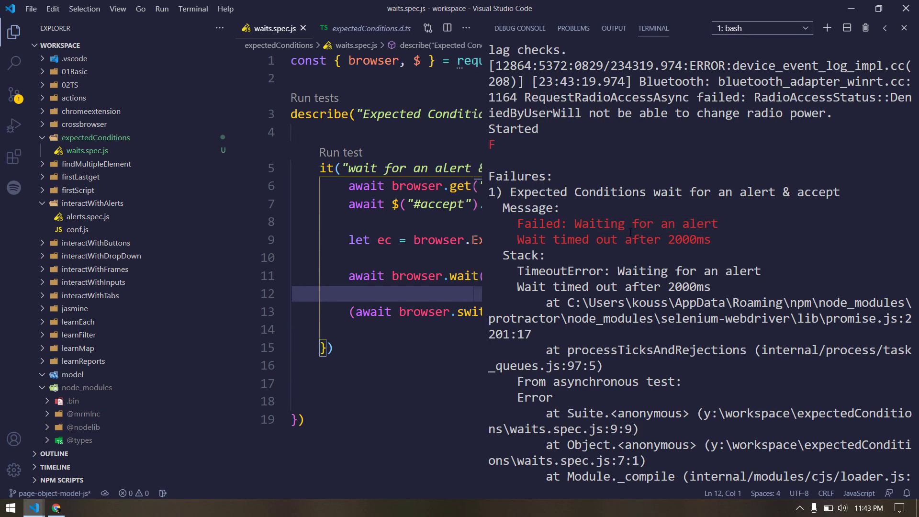
double_click(540, 223)
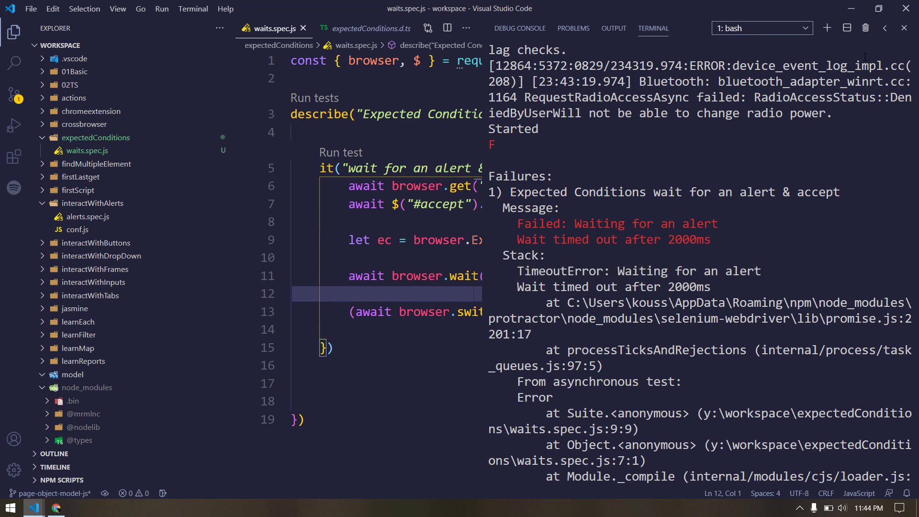
Step: Hide the terminal and highlight ExpectedConditions in the waits spec code
click(903, 27)
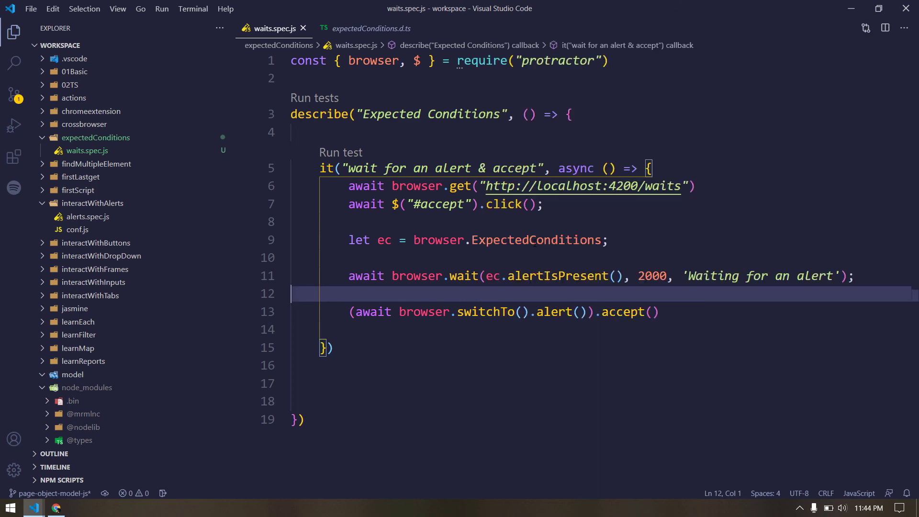
double_click(536, 240)
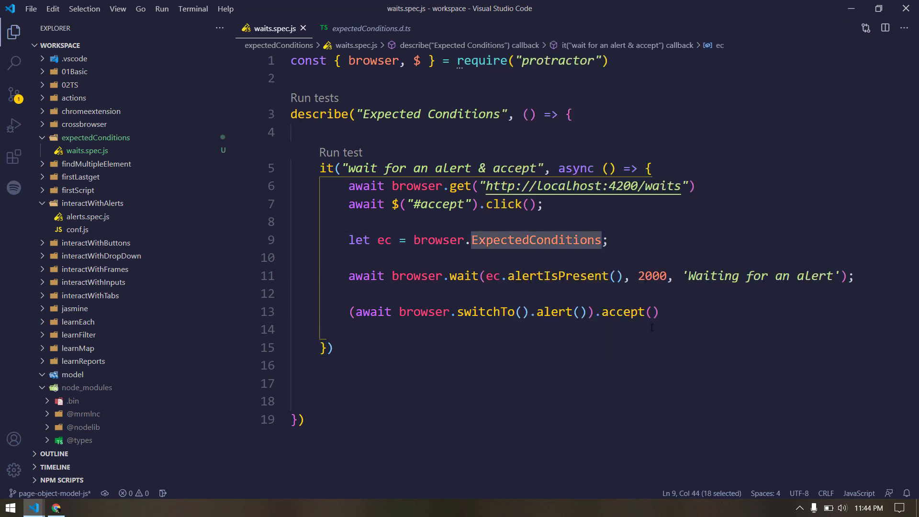
mouse_move(732, 336)
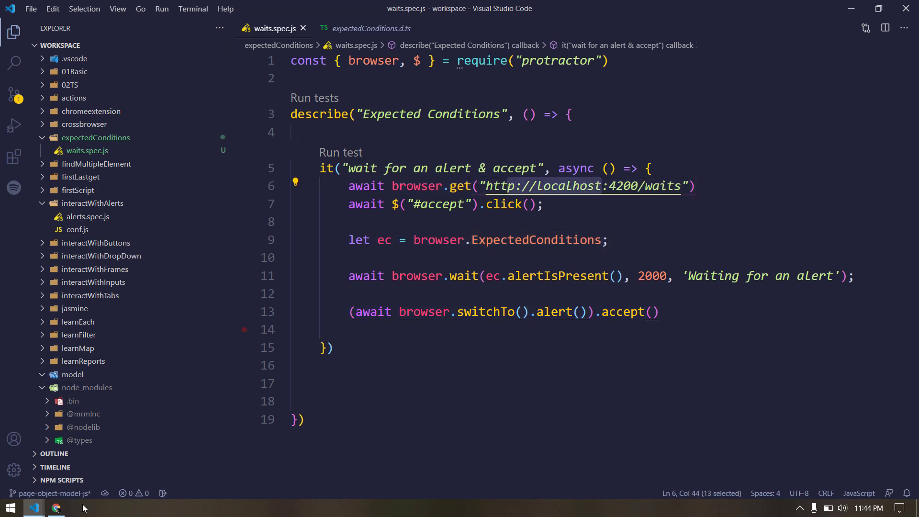
Step: Open LetCode's Testing Practice Site in Chrome, then minimise the browser
click(56, 508)
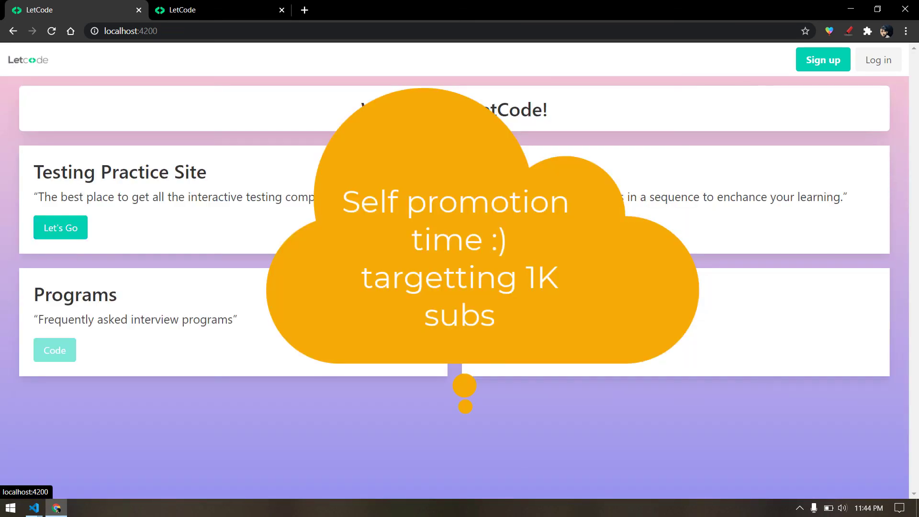
mouse_move(463, 429)
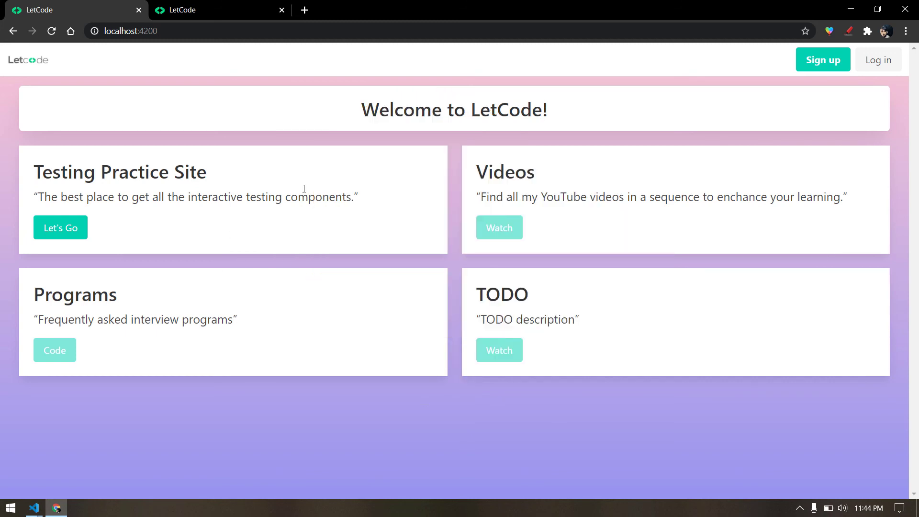
mouse_move(348, 169)
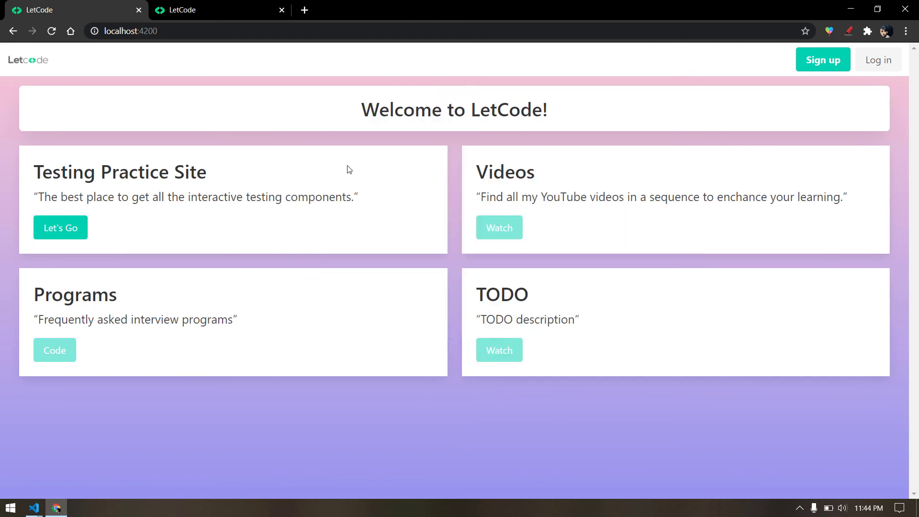
mouse_move(60, 228)
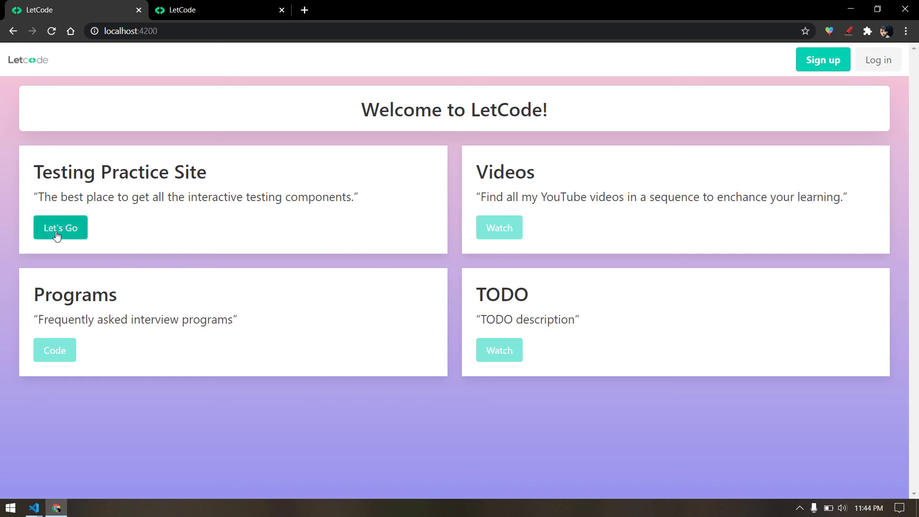
click(59, 227)
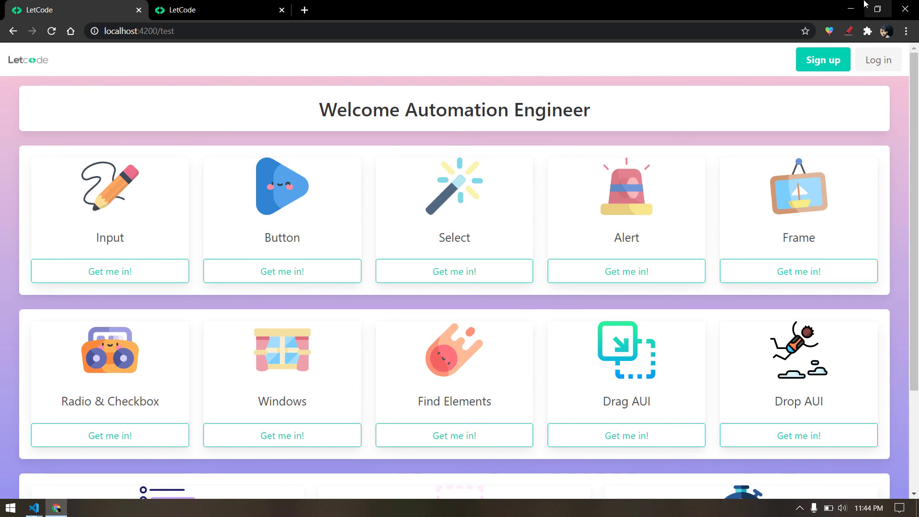
mouse_move(850, 5)
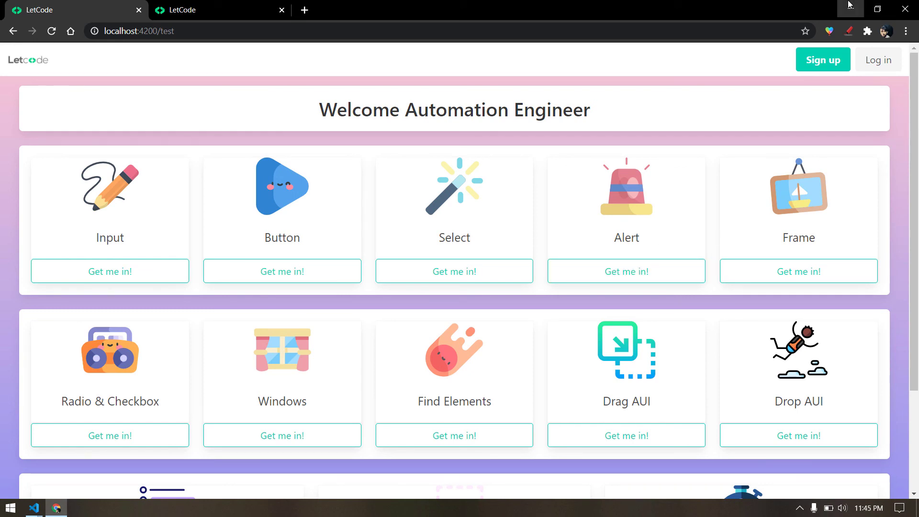
click(56, 508)
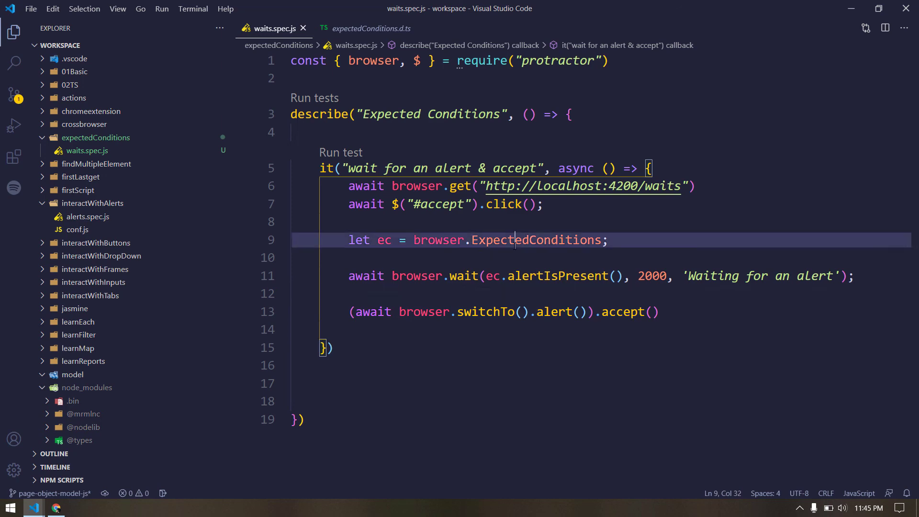
Step: Highlight ExpectedConditions on line 9 of waits.spec.js
double_click(535, 240)
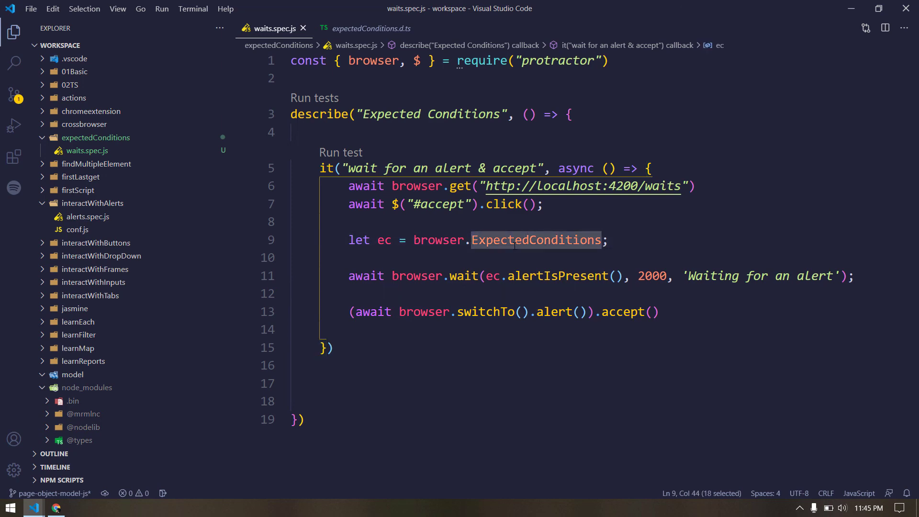